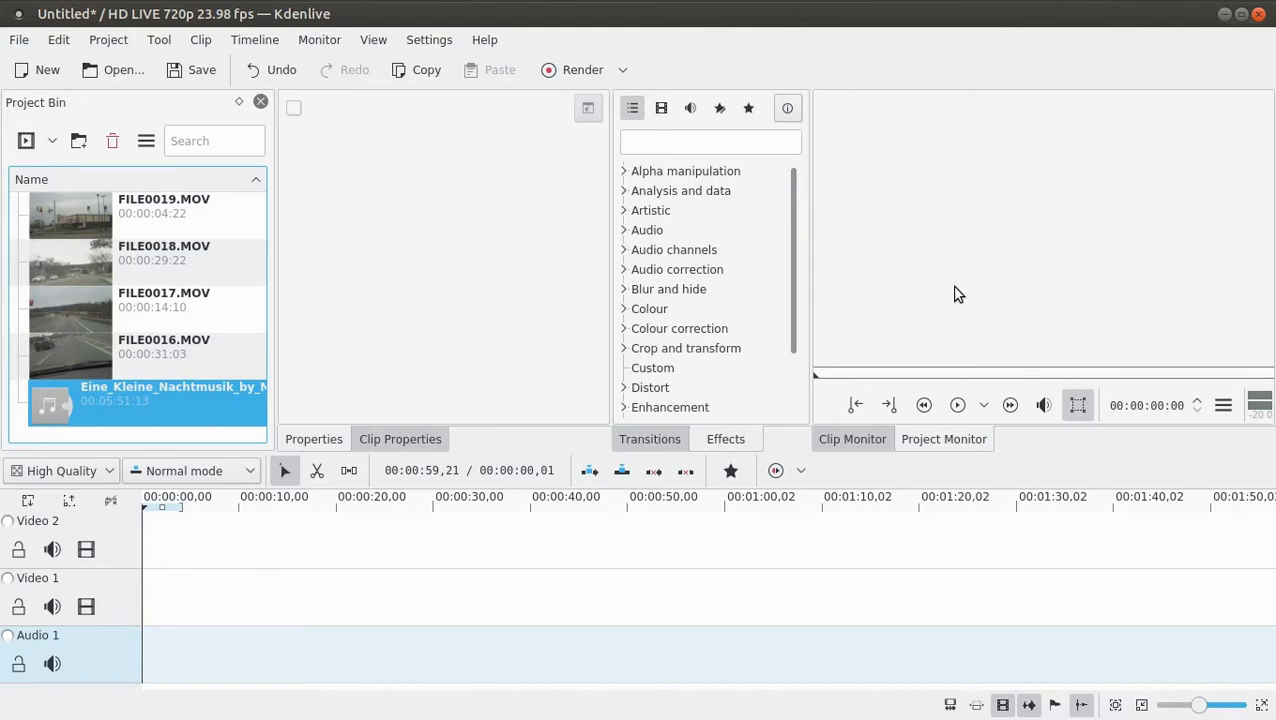
{"action": "mouse_move", "coordinate": [490, 277]}
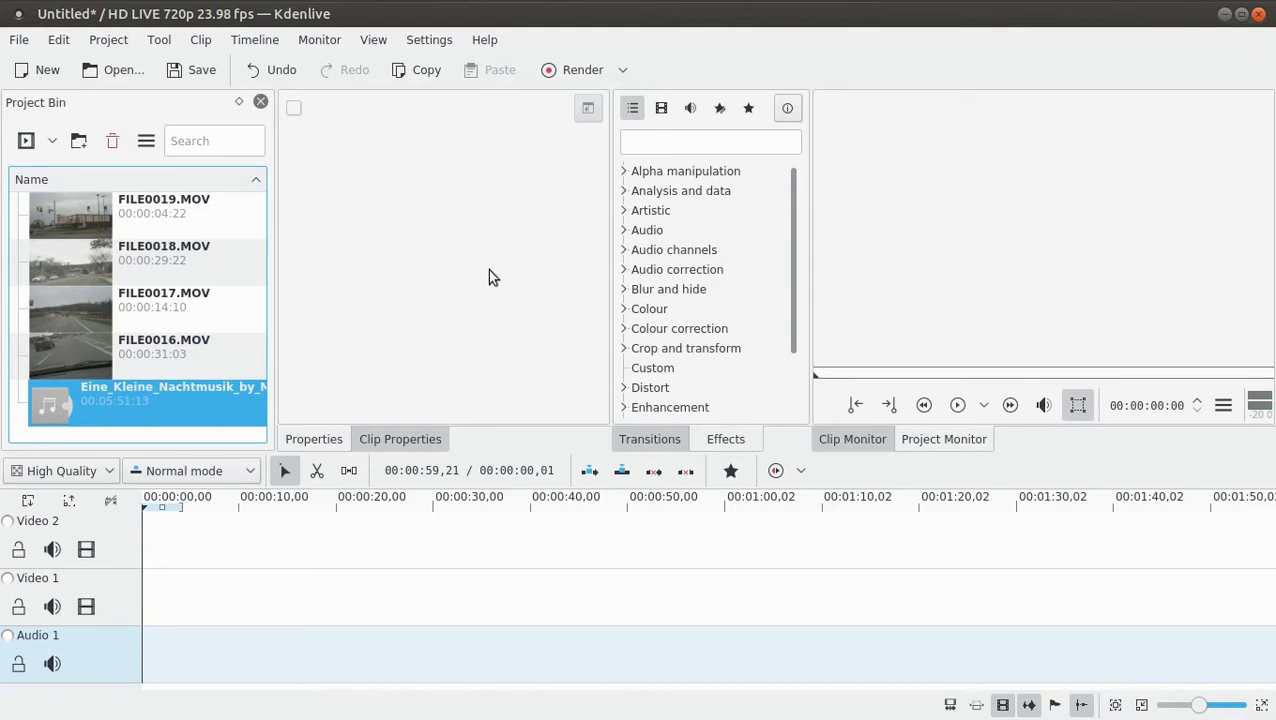
{"action": "mouse_move", "coordinate": [463, 309]}
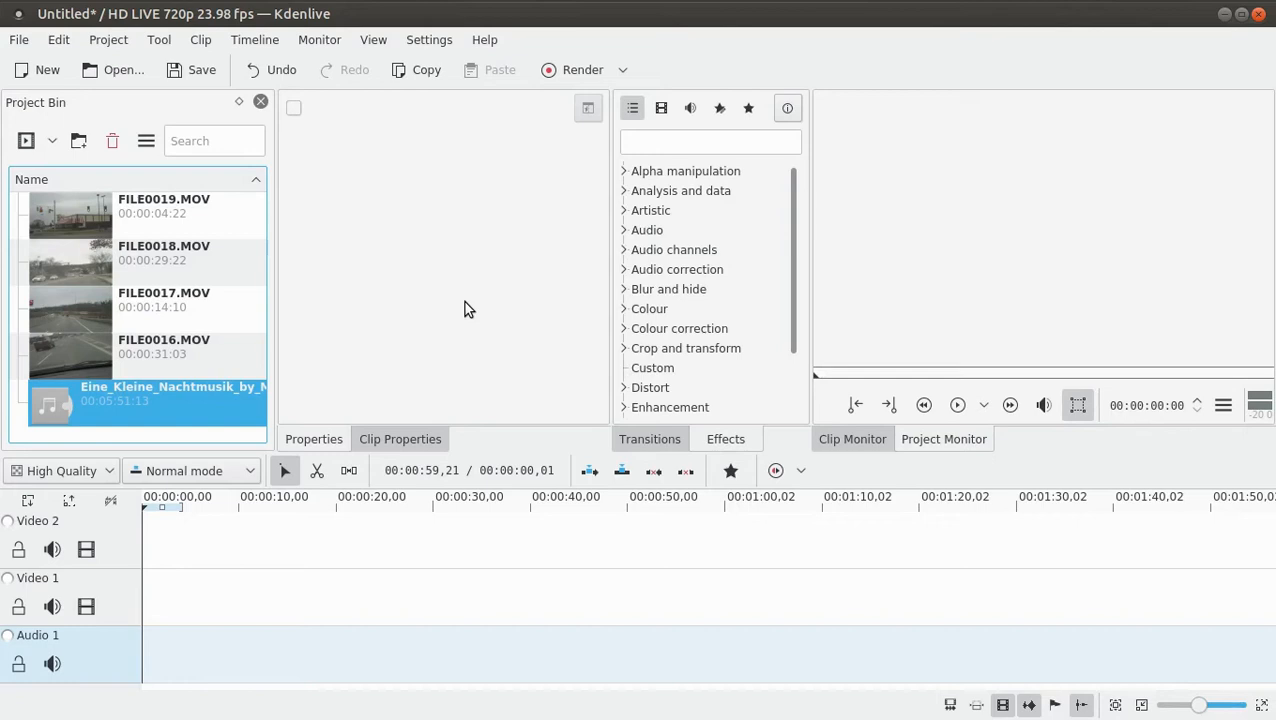
Step: Arrange FILE0016–FILE0019 in order on Video 2, with Eine Kleine Nachtmusik on Audio 1
{"action": "left_click", "coordinate": [164, 252]}
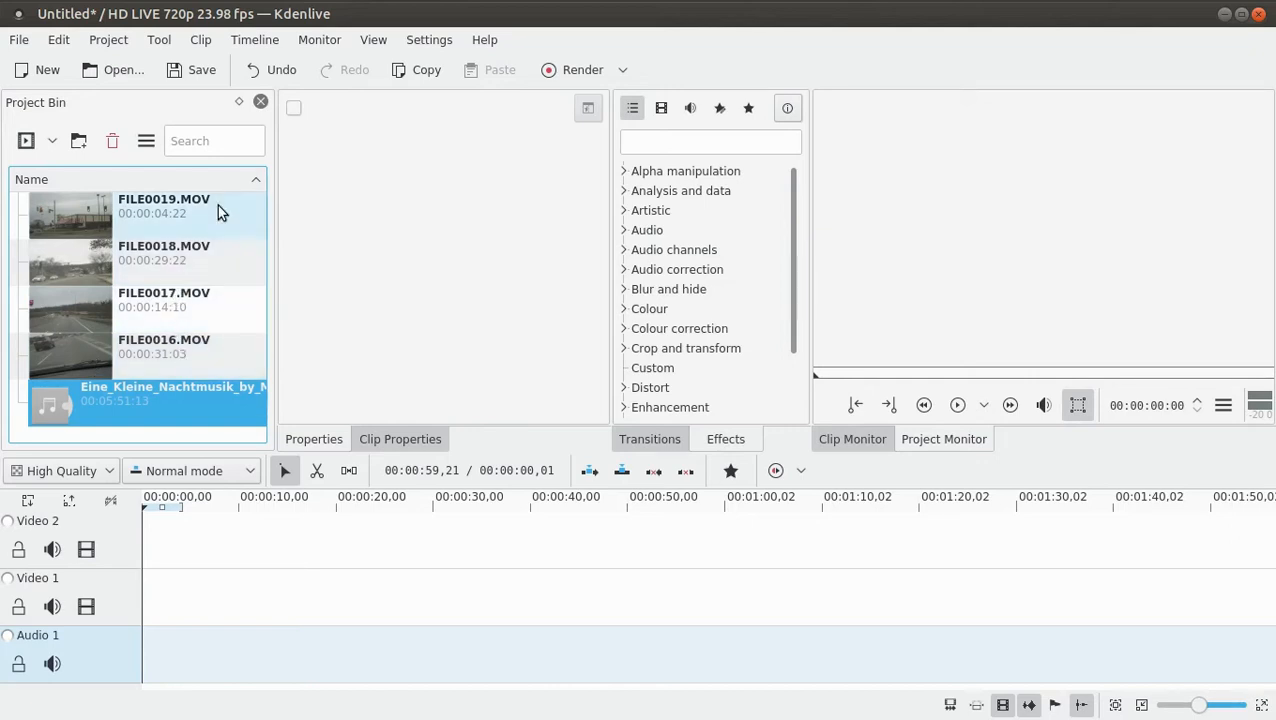
{"action": "left_click", "coordinate": [164, 206]}
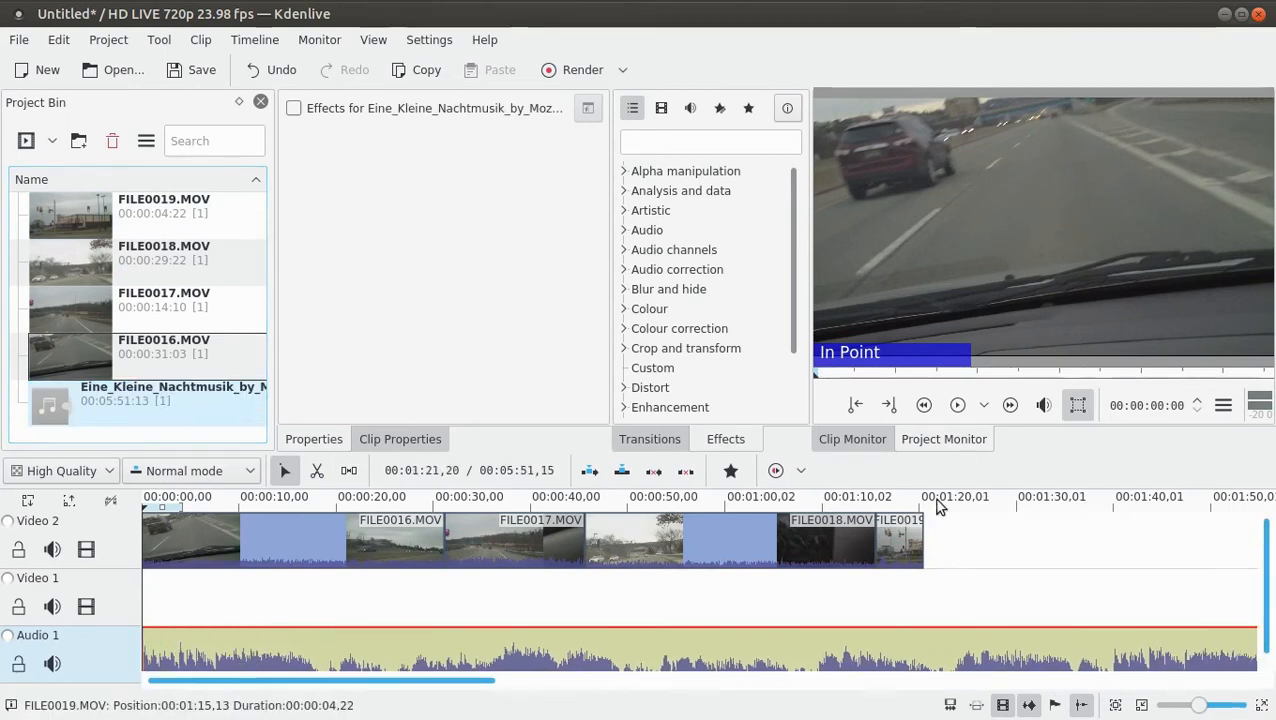
Step: Preview the assembled sequence and mute the Video 2 track's own audio
{"action": "left_click", "coordinate": [957, 405]}
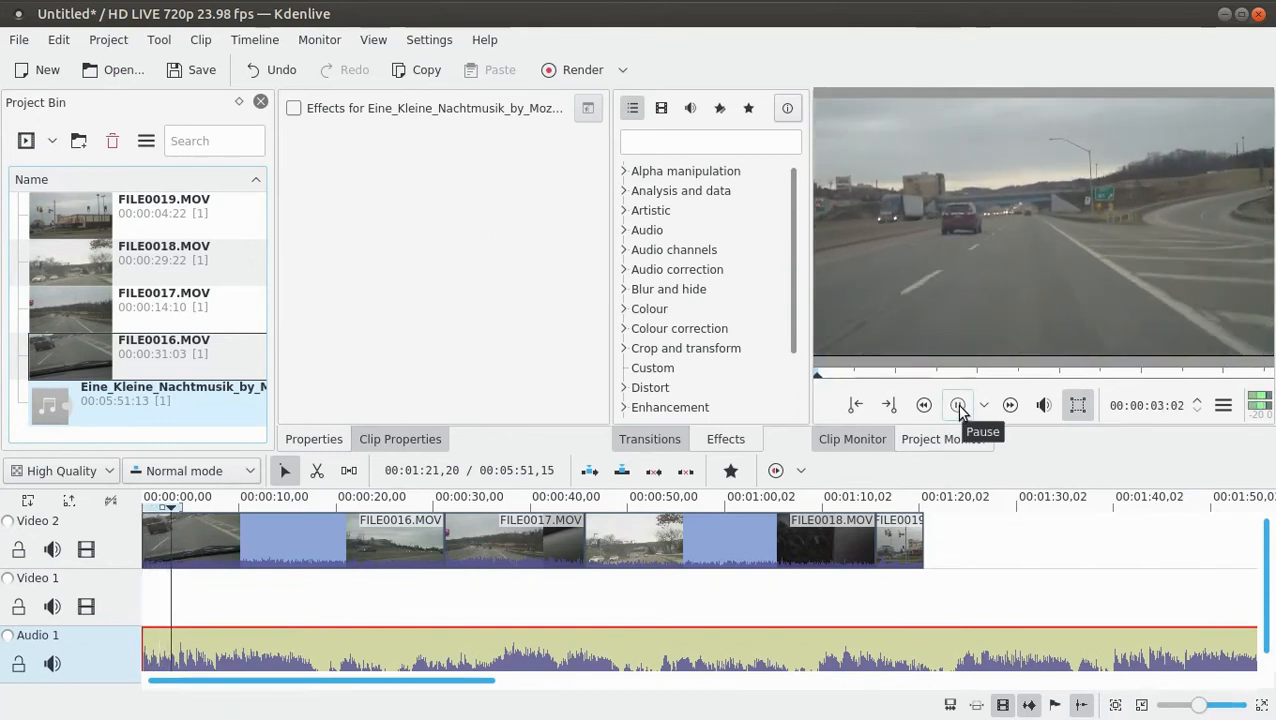
{"action": "left_click", "coordinate": [958, 405]}
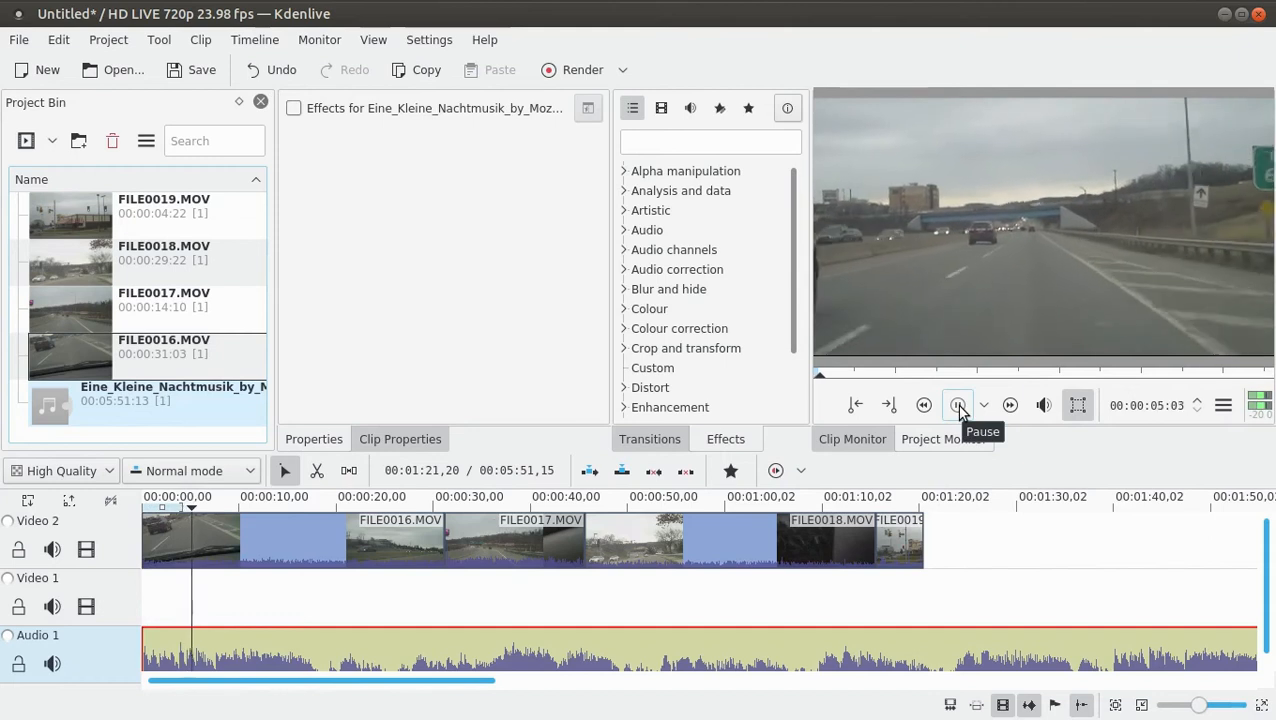
{"action": "left_click", "coordinate": [957, 405]}
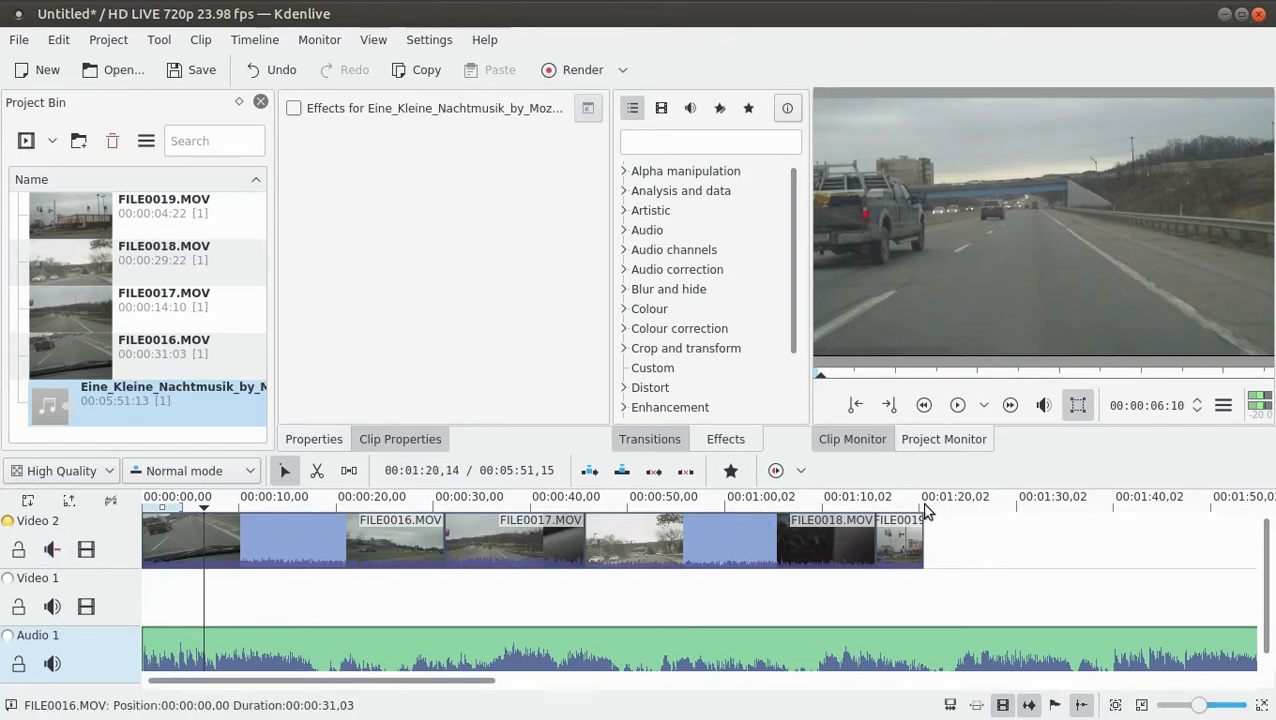
Step: Trim FILE0016 to end near 00:00:21 and remove the gap before FILE0017
{"action": "left_click", "coordinate": [920, 496]}
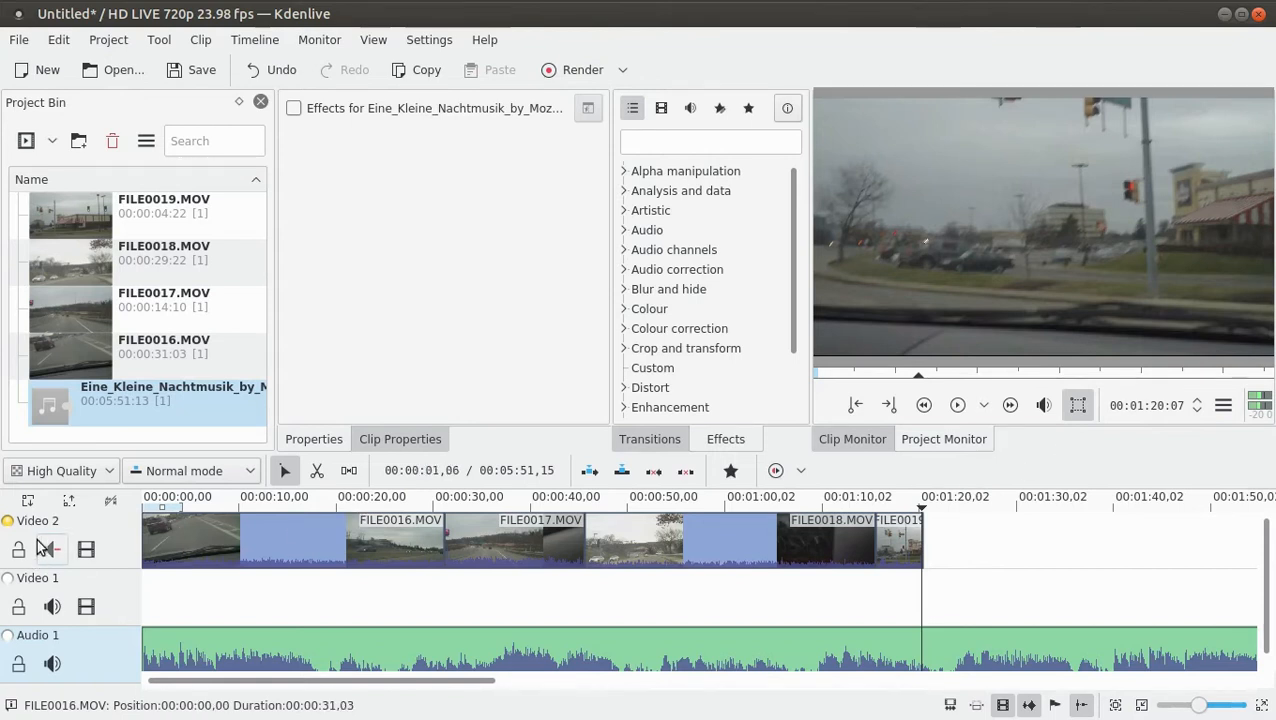
{"action": "left_click", "coordinate": [218, 496]}
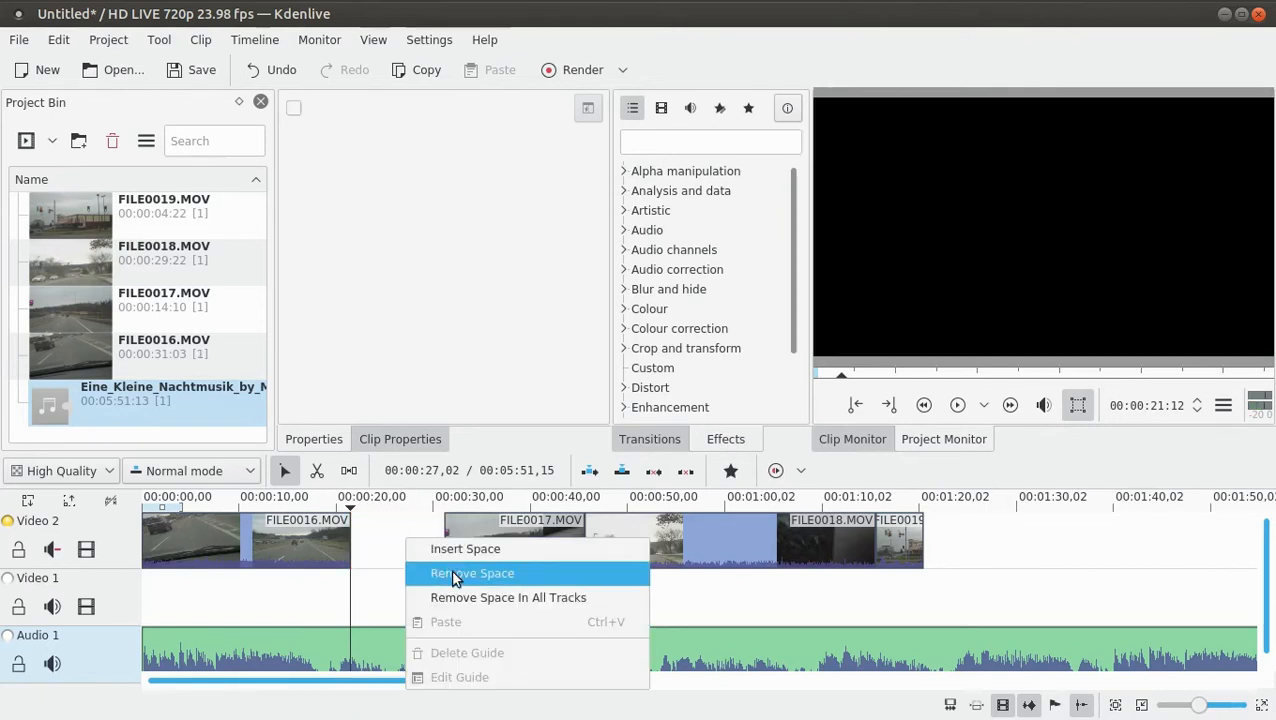
{"action": "left_click", "coordinate": [471, 572]}
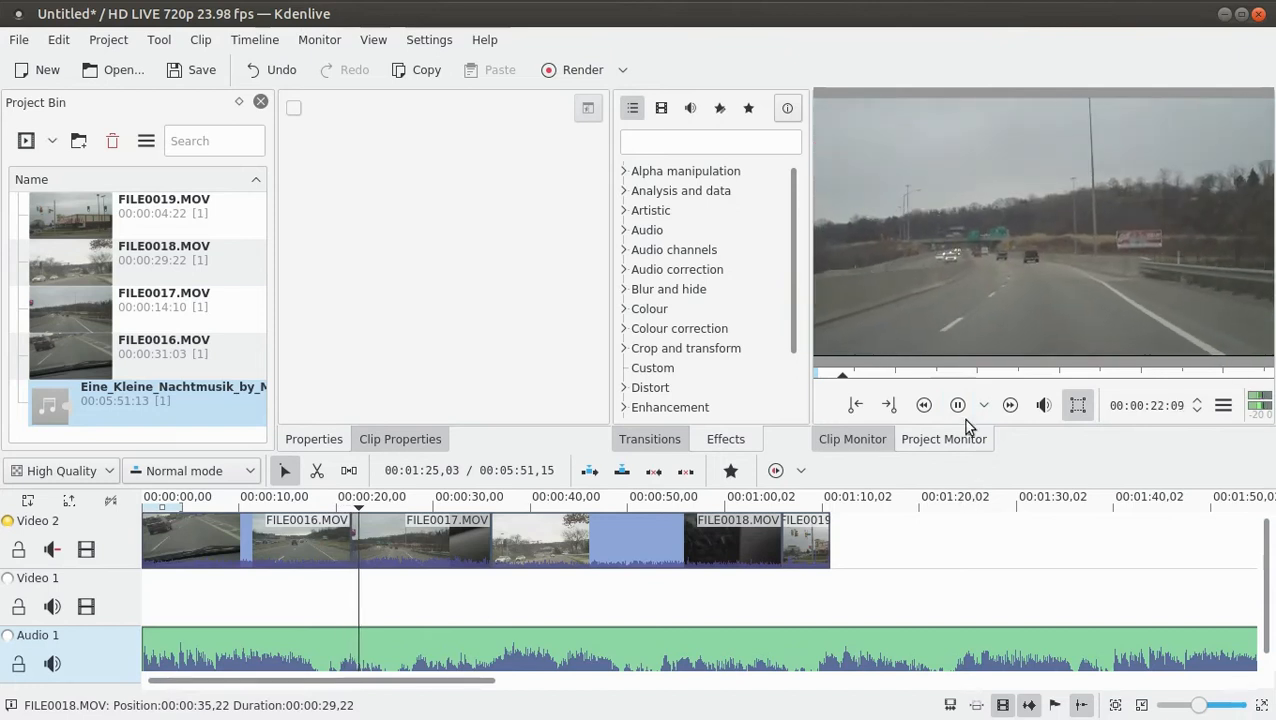
{"action": "left_click", "coordinate": [957, 405]}
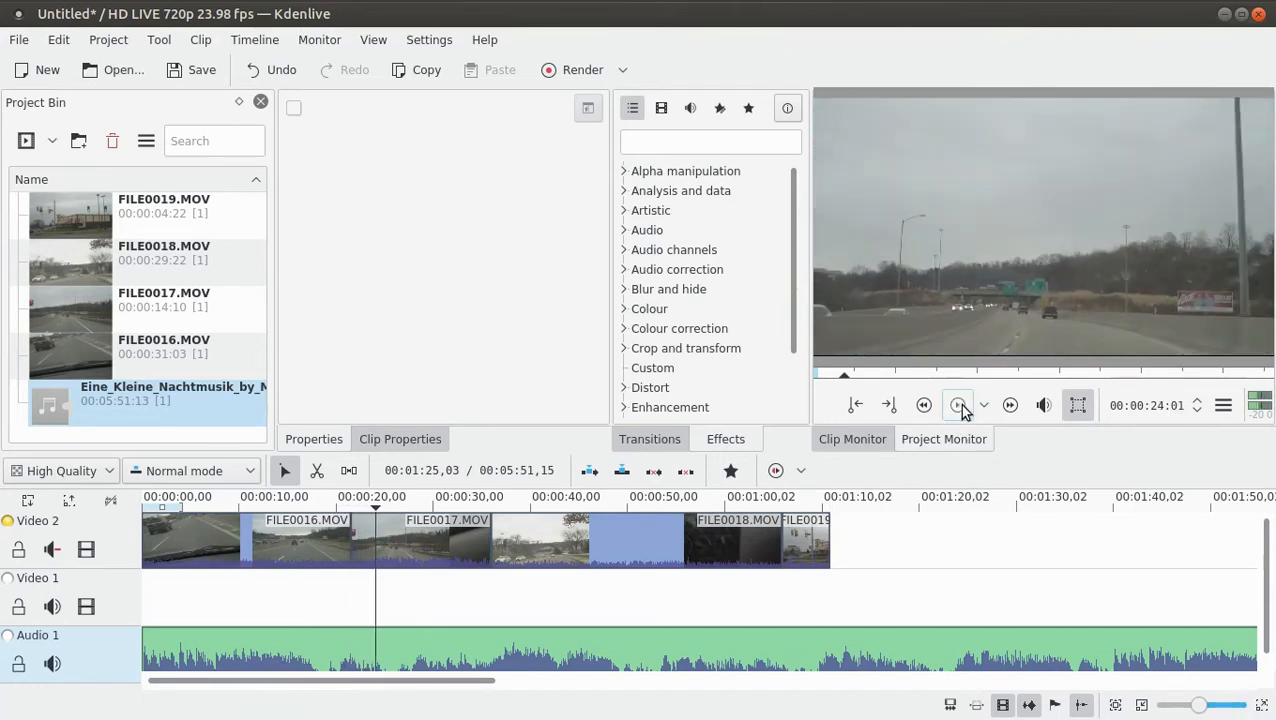
{"action": "left_click", "coordinate": [957, 405]}
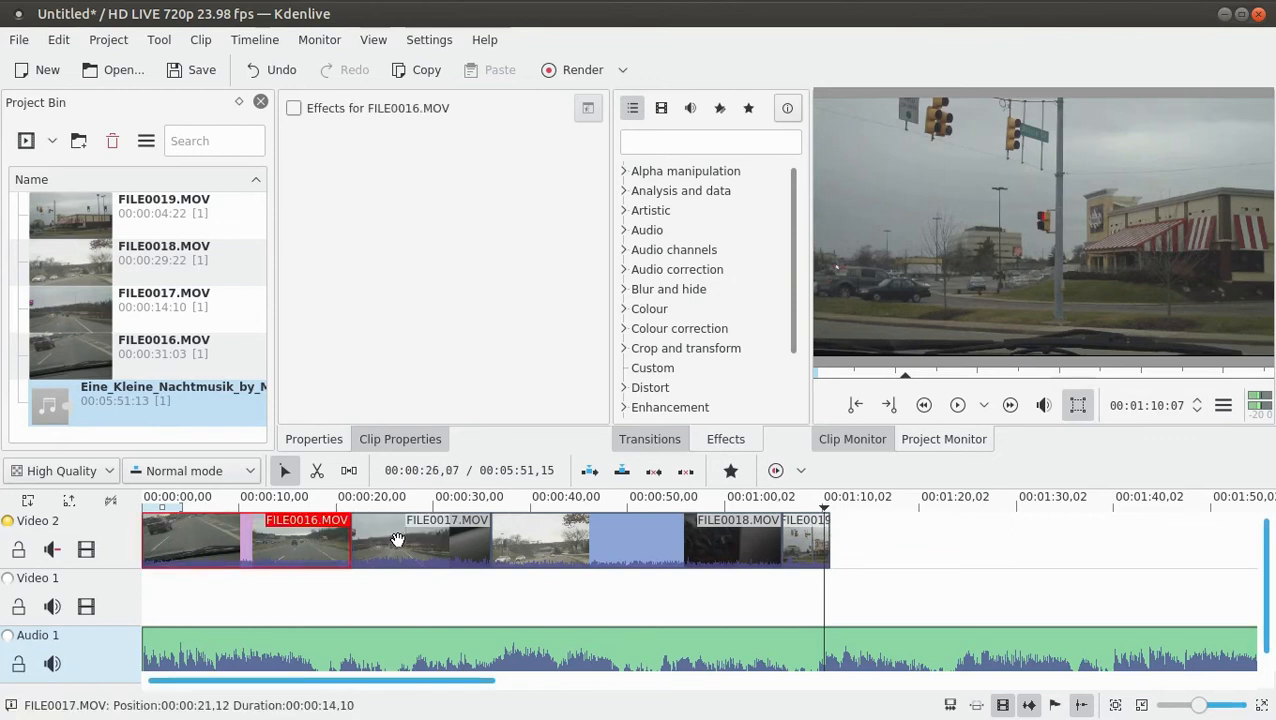
{"action": "left_click", "coordinate": [420, 540]}
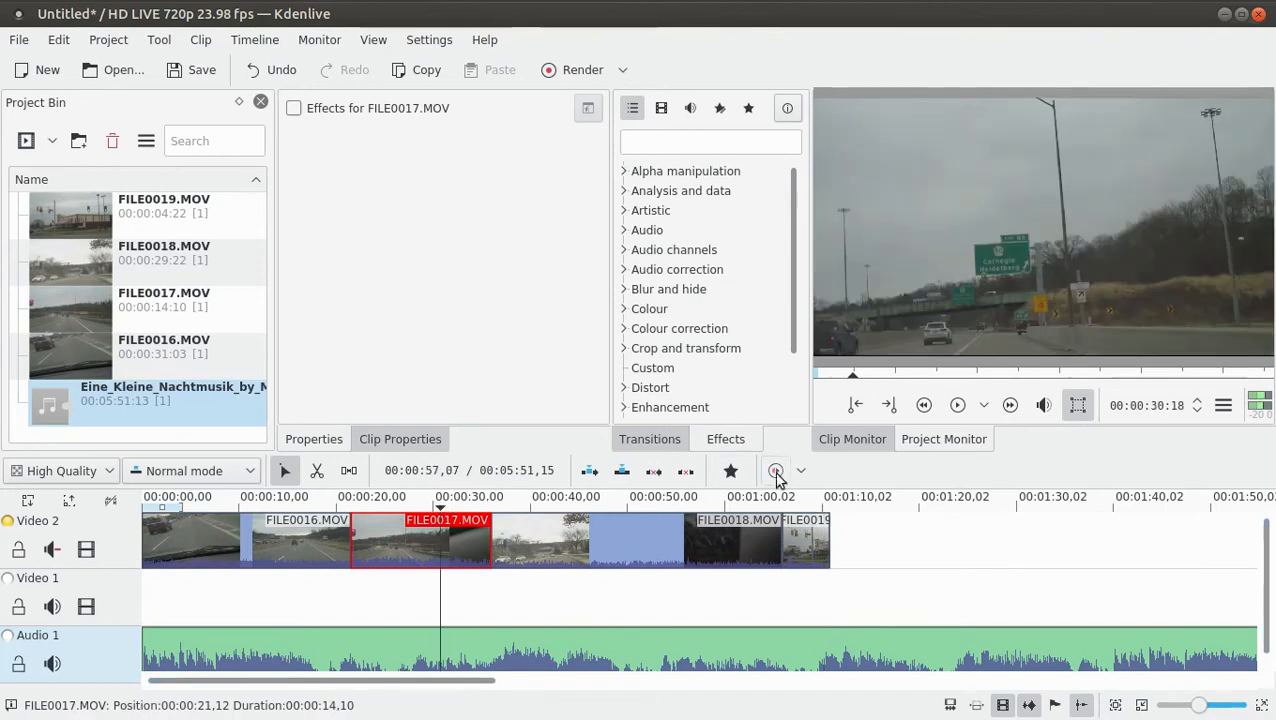
{"action": "left_click", "coordinate": [958, 405]}
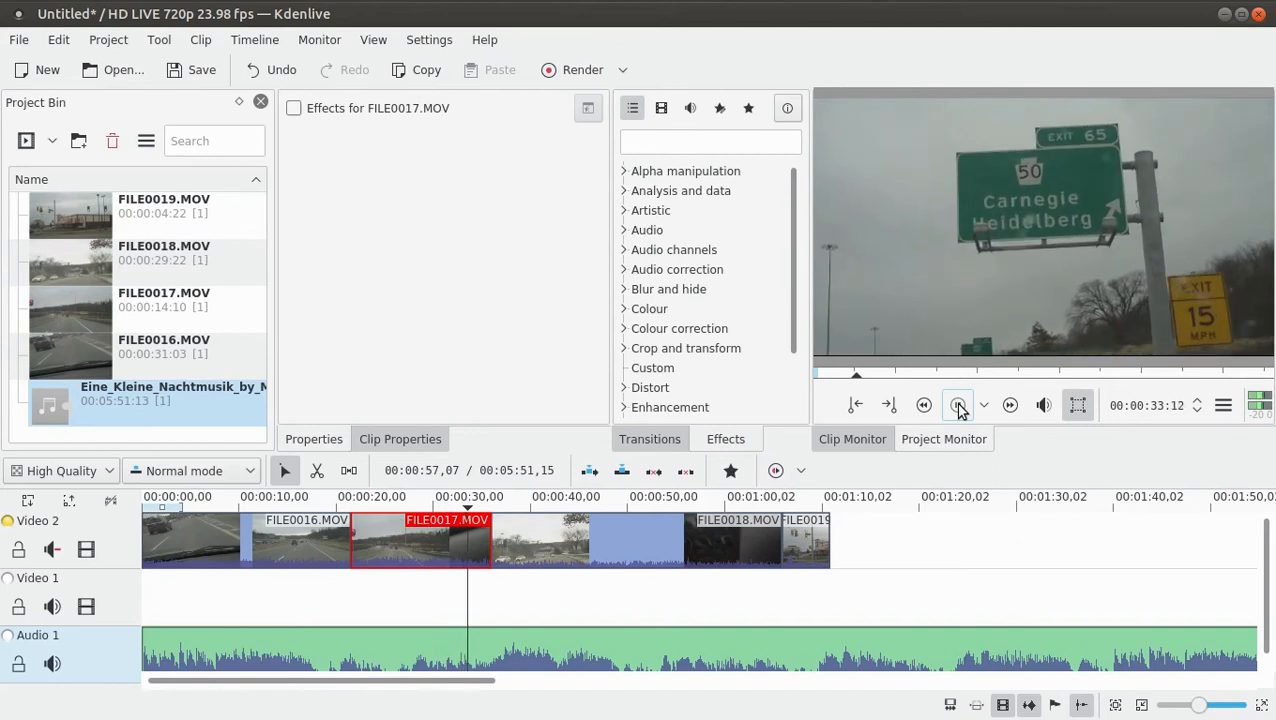
{"action": "left_click", "coordinate": [957, 405]}
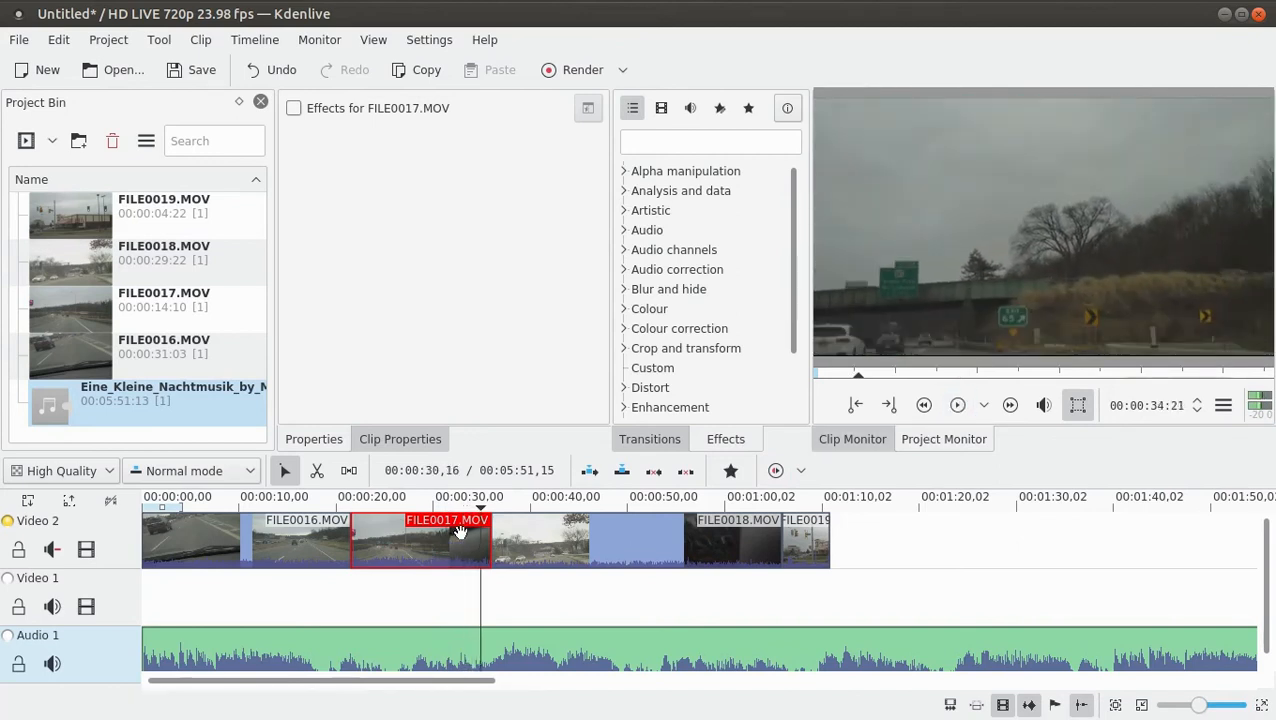
{"action": "left_click", "coordinate": [635, 540]}
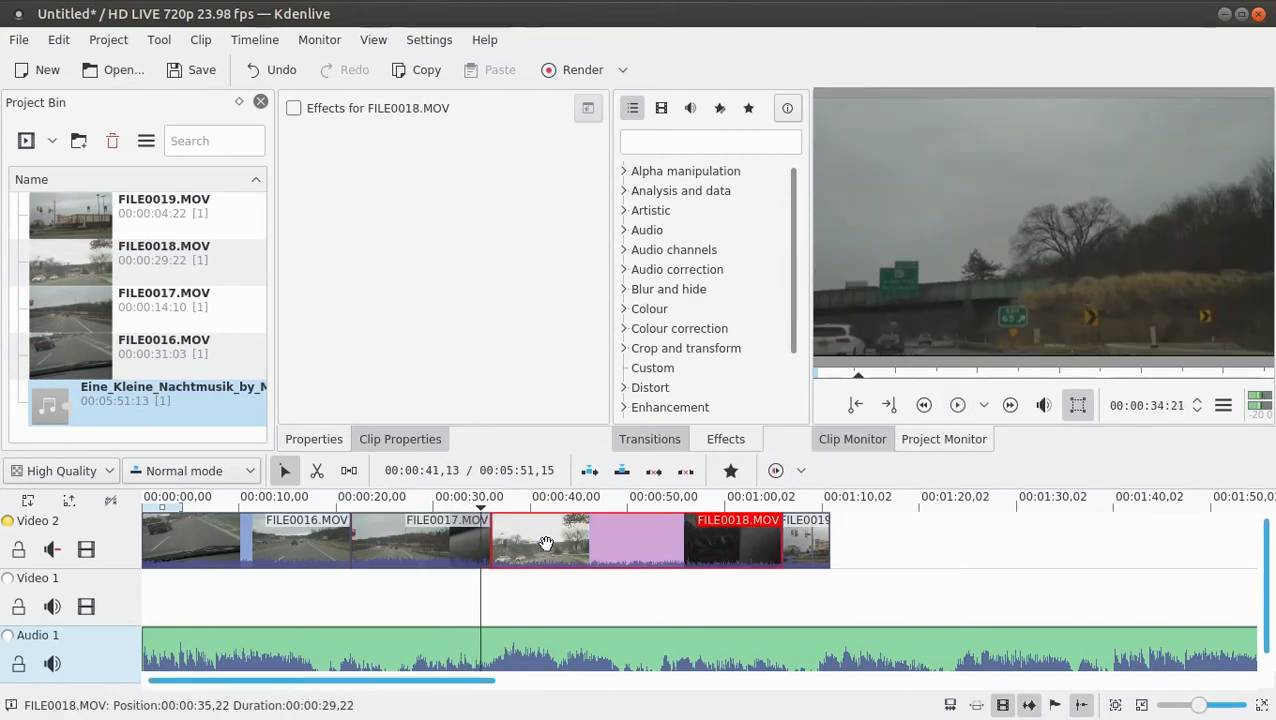
{"action": "left_click", "coordinate": [957, 405]}
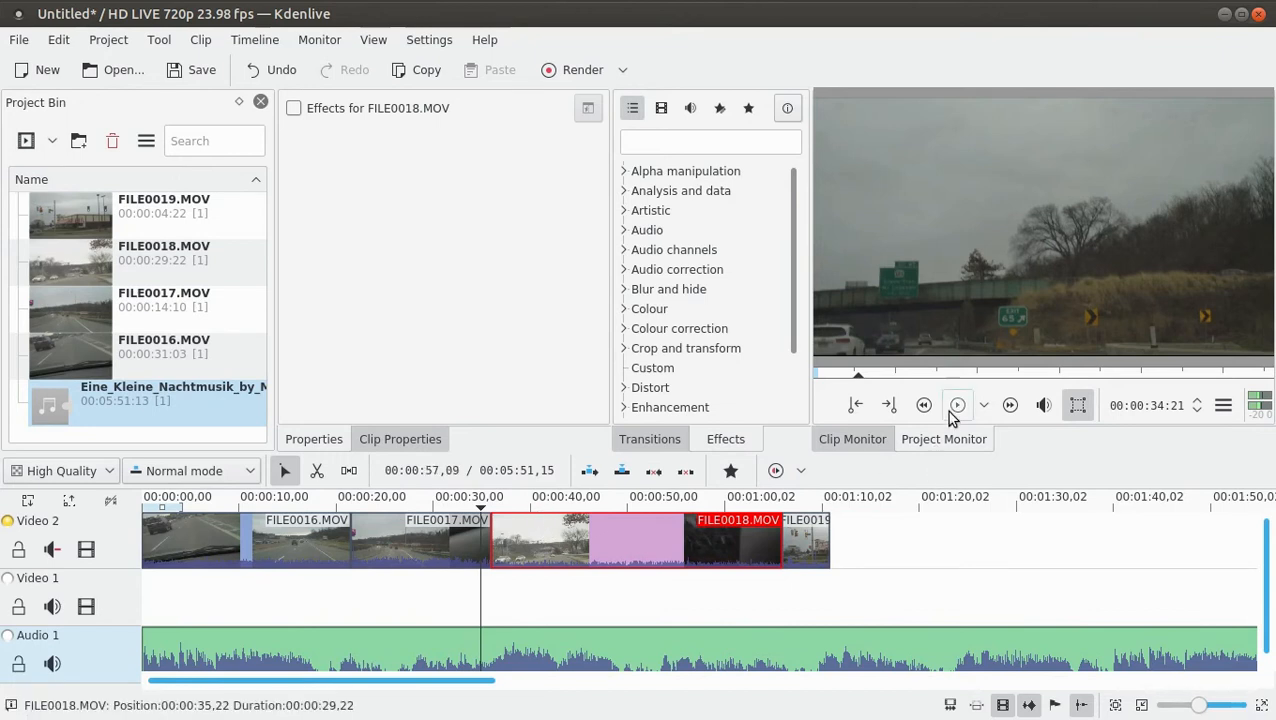
{"action": "left_click", "coordinate": [957, 405]}
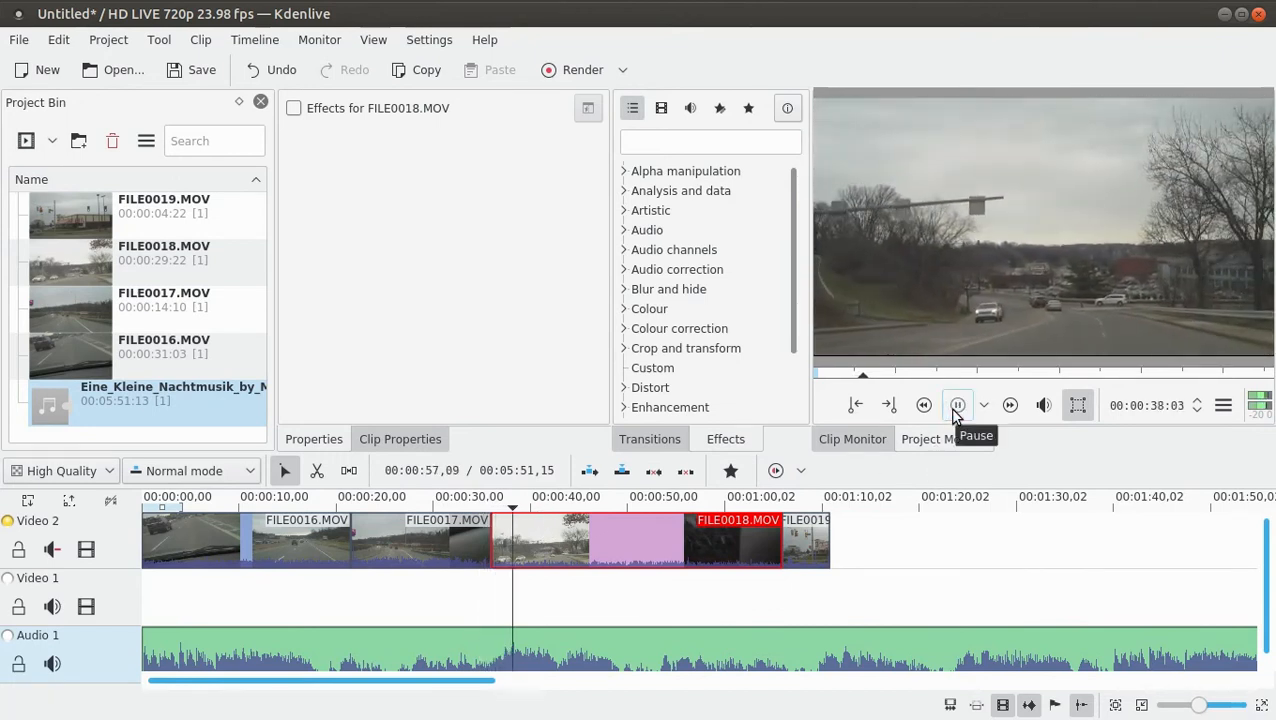
{"action": "left_click", "coordinate": [957, 405]}
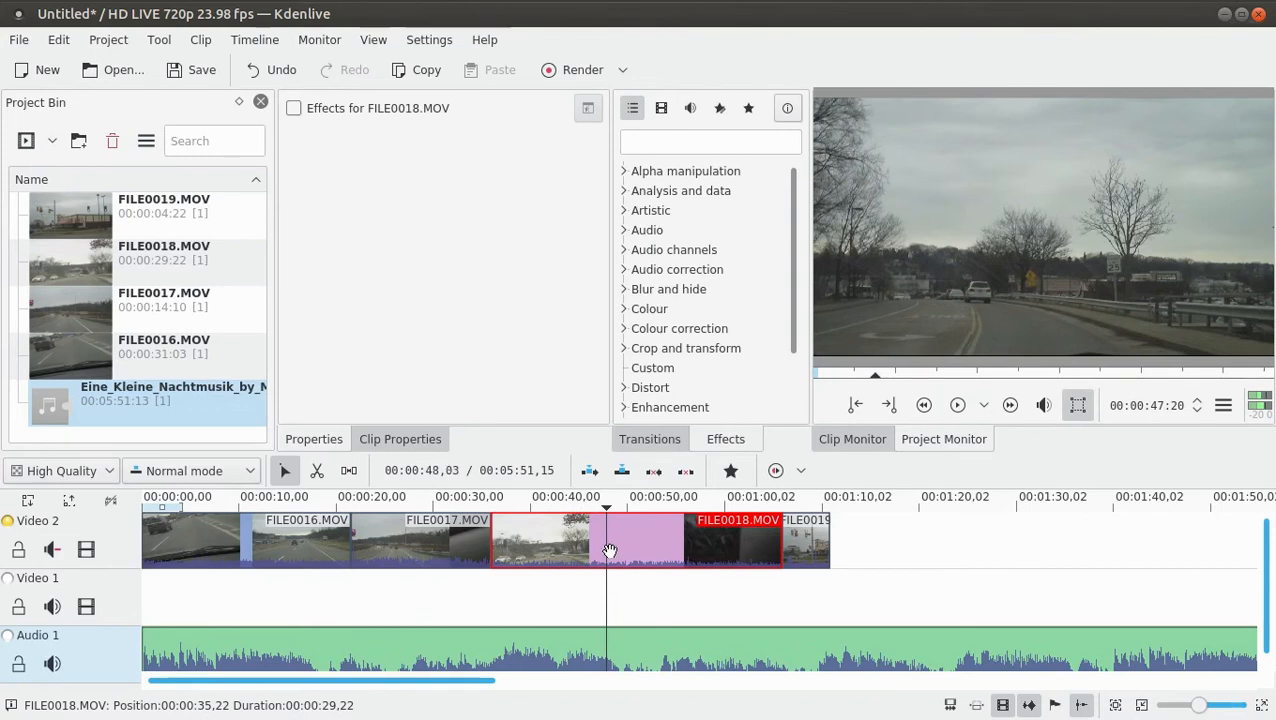
{"action": "right_click", "coordinate": [610, 550]}
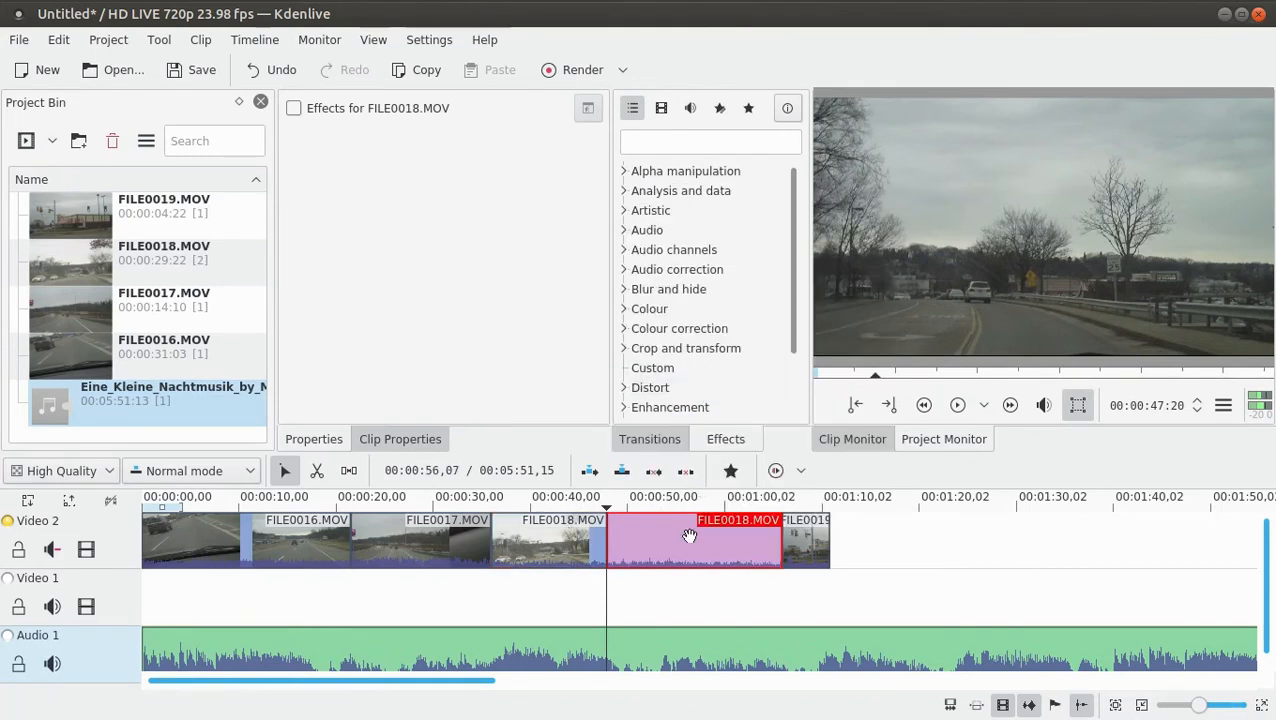
Step: Delete the later piece of FILE0018 and remove the gap before FILE0019
{"action": "left_click", "coordinate": [690, 545]}
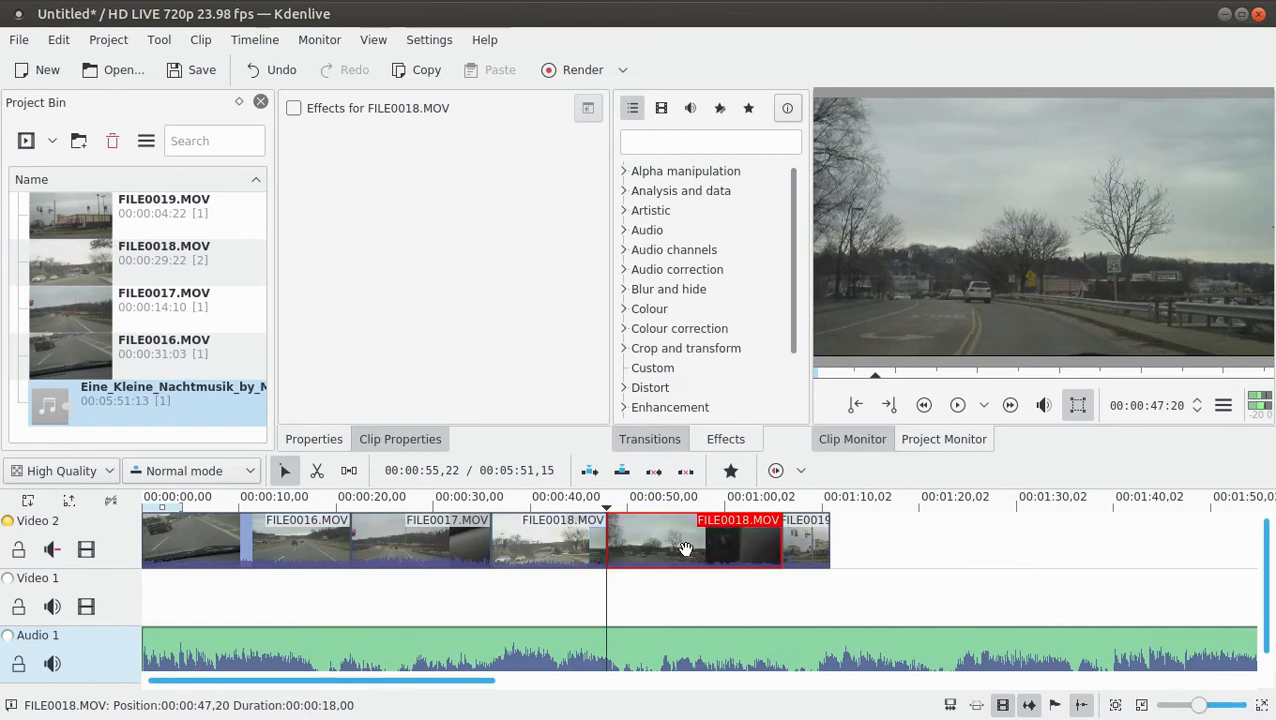
{"action": "right_click", "coordinate": [685, 548]}
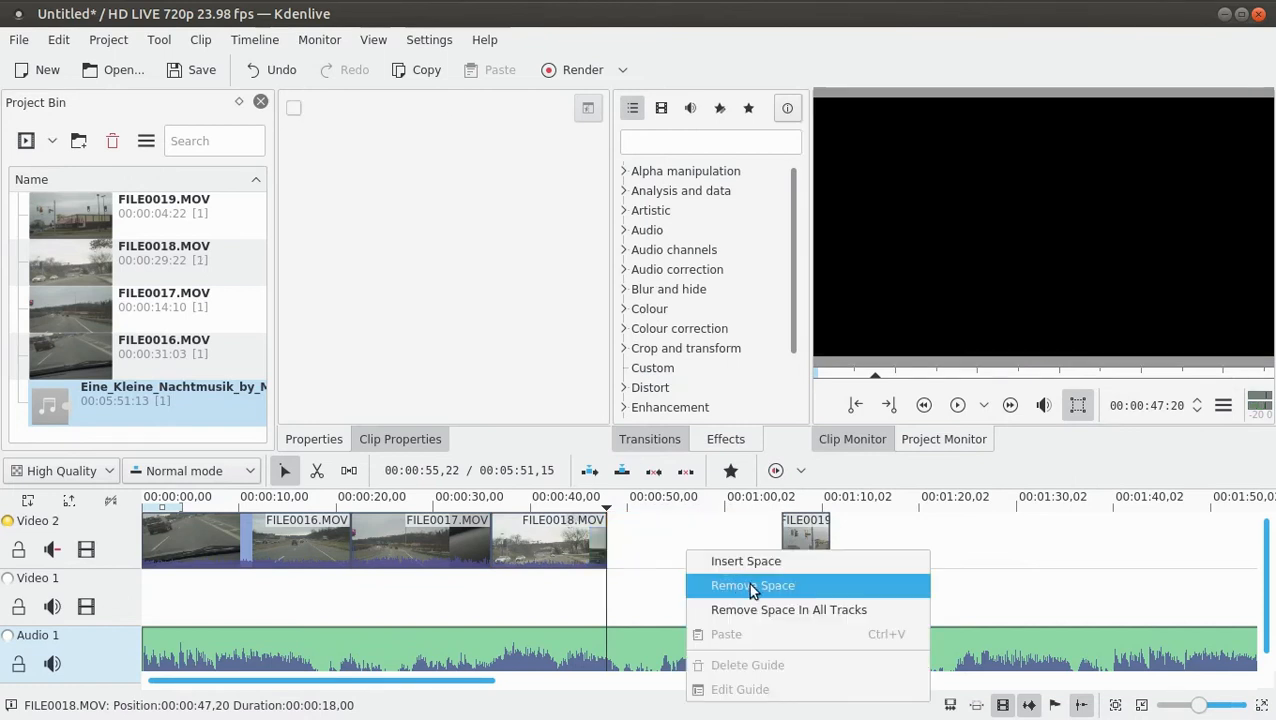
{"action": "left_click", "coordinate": [752, 585]}
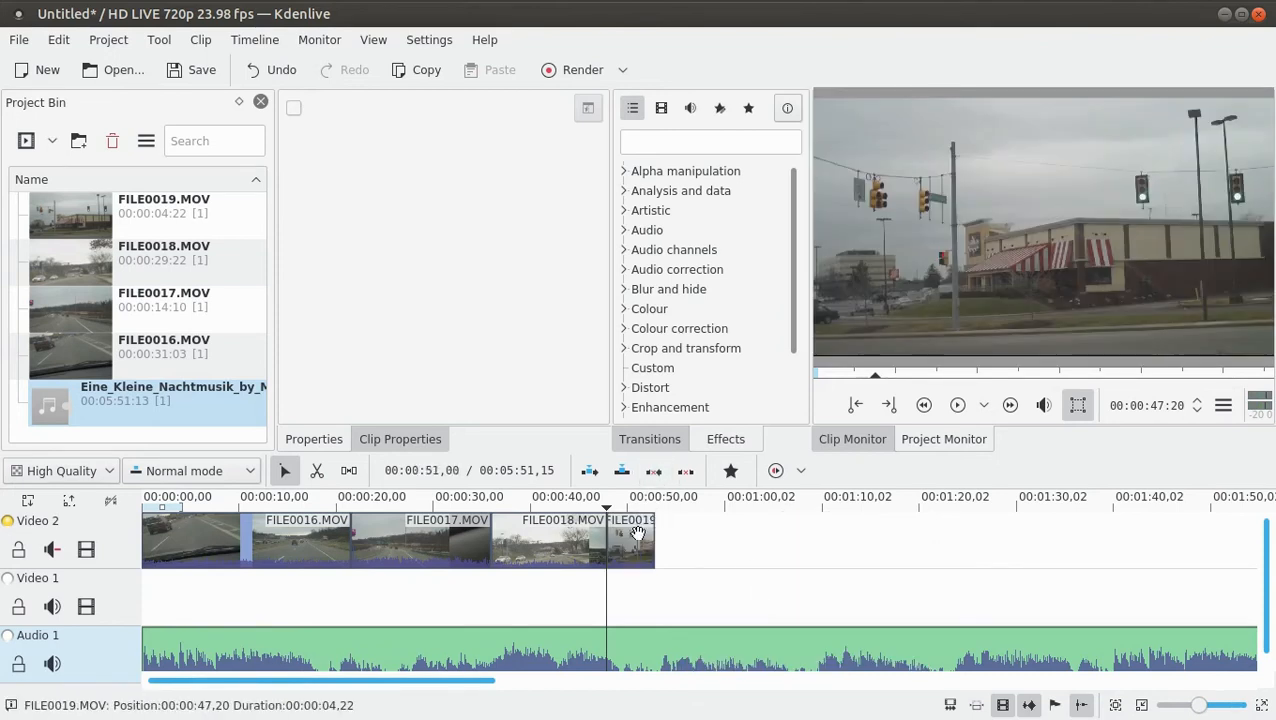
{"action": "left_click", "coordinate": [957, 405]}
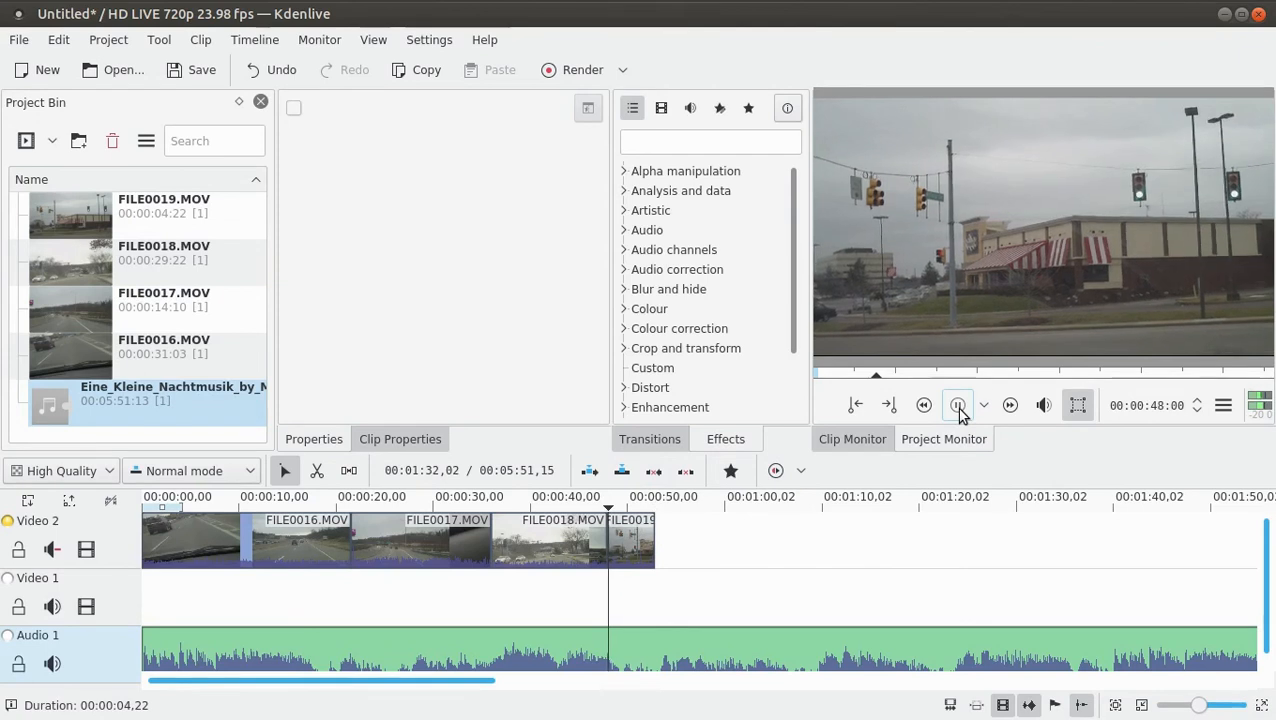
{"action": "left_click", "coordinate": [957, 405]}
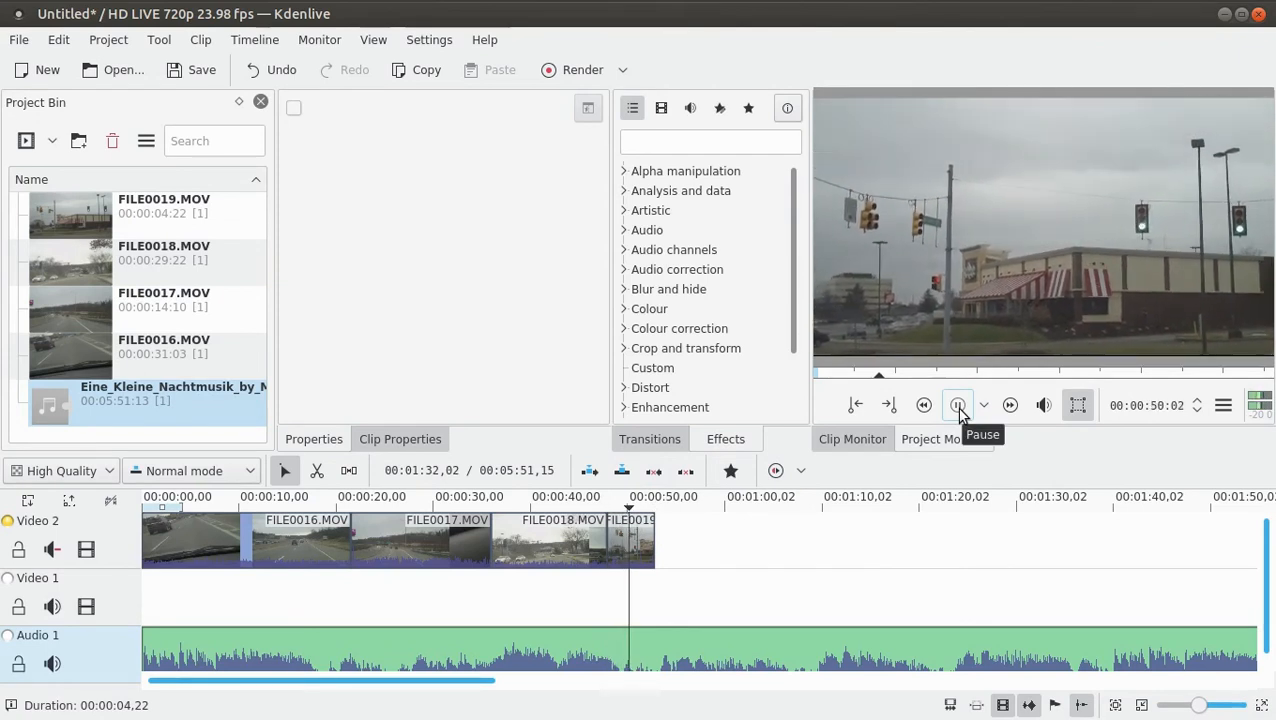
{"action": "left_click", "coordinate": [957, 405]}
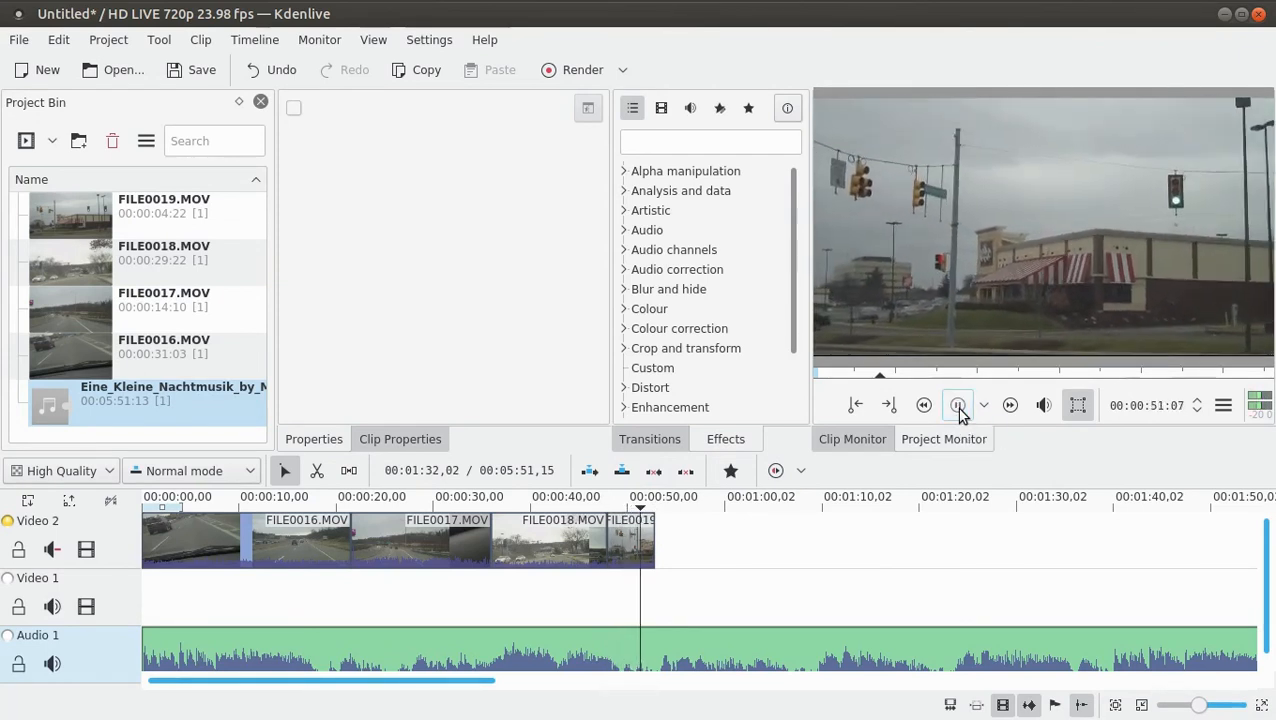
{"action": "left_click", "coordinate": [957, 405]}
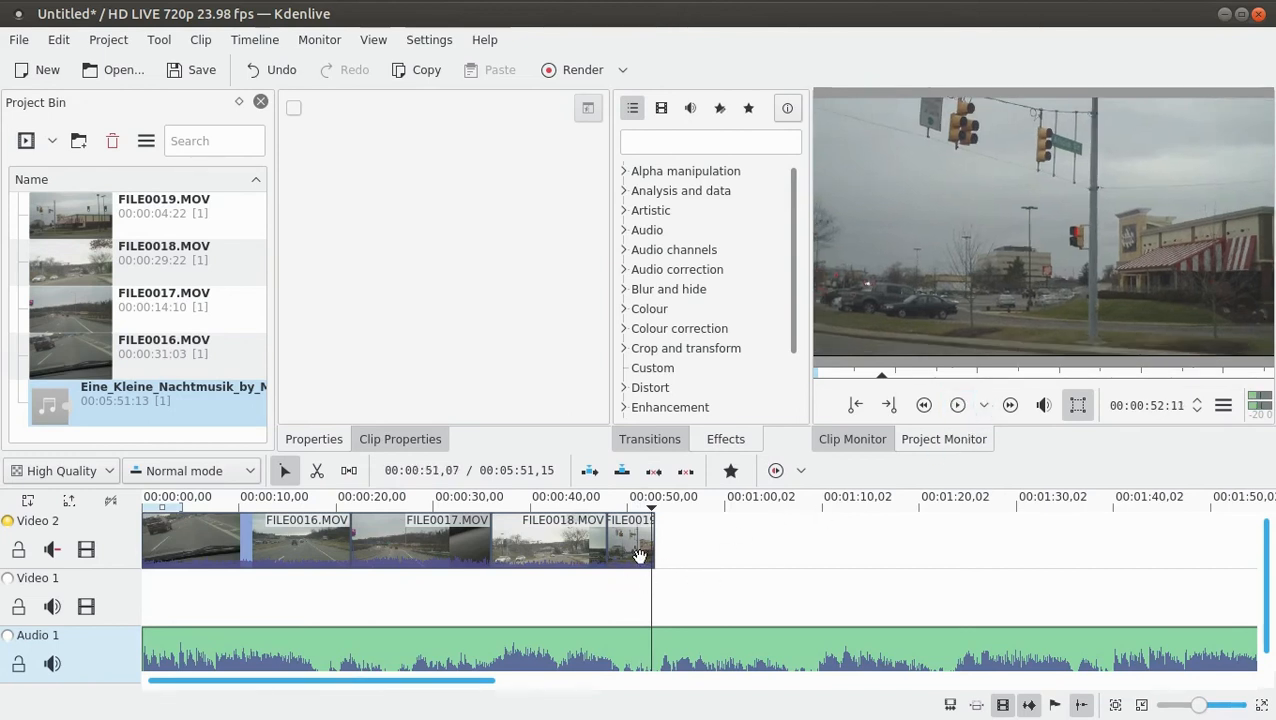
{"action": "left_click", "coordinate": [630, 540]}
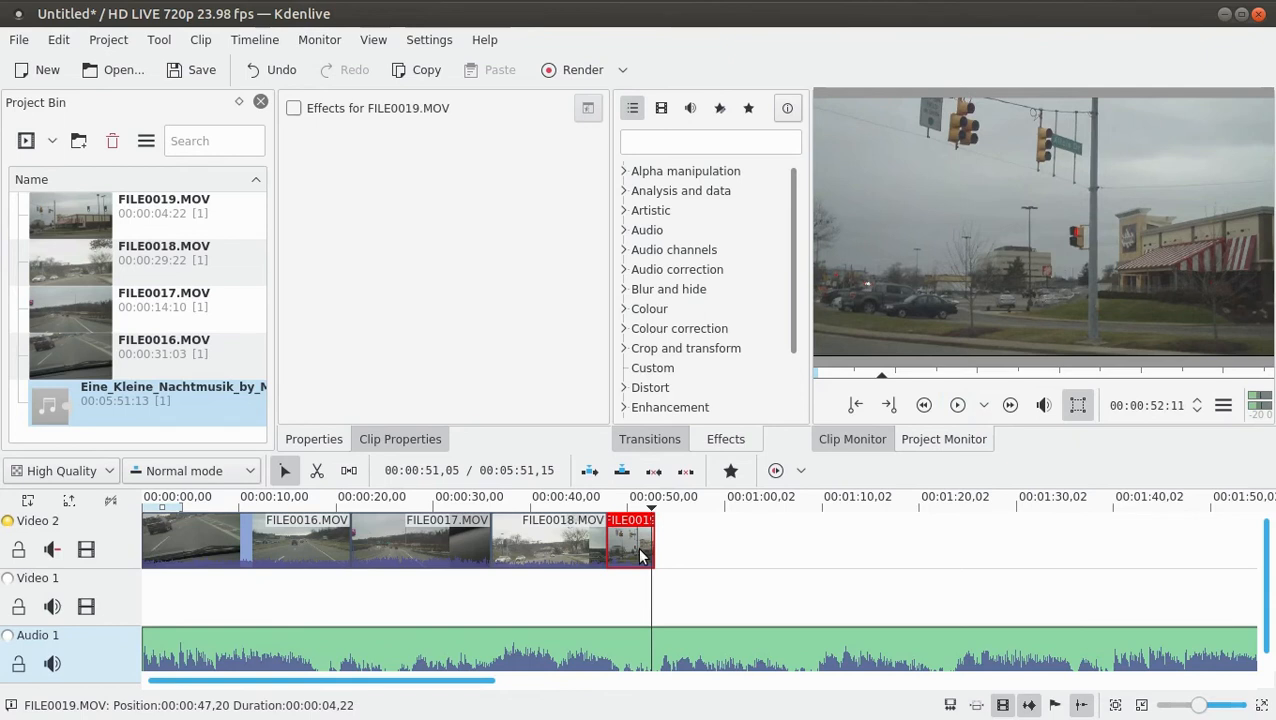
Step: Cut the Nachtmusik audio clip at about 52 seconds, where FILE0019 ends
{"action": "right_click", "coordinate": [630, 540]}
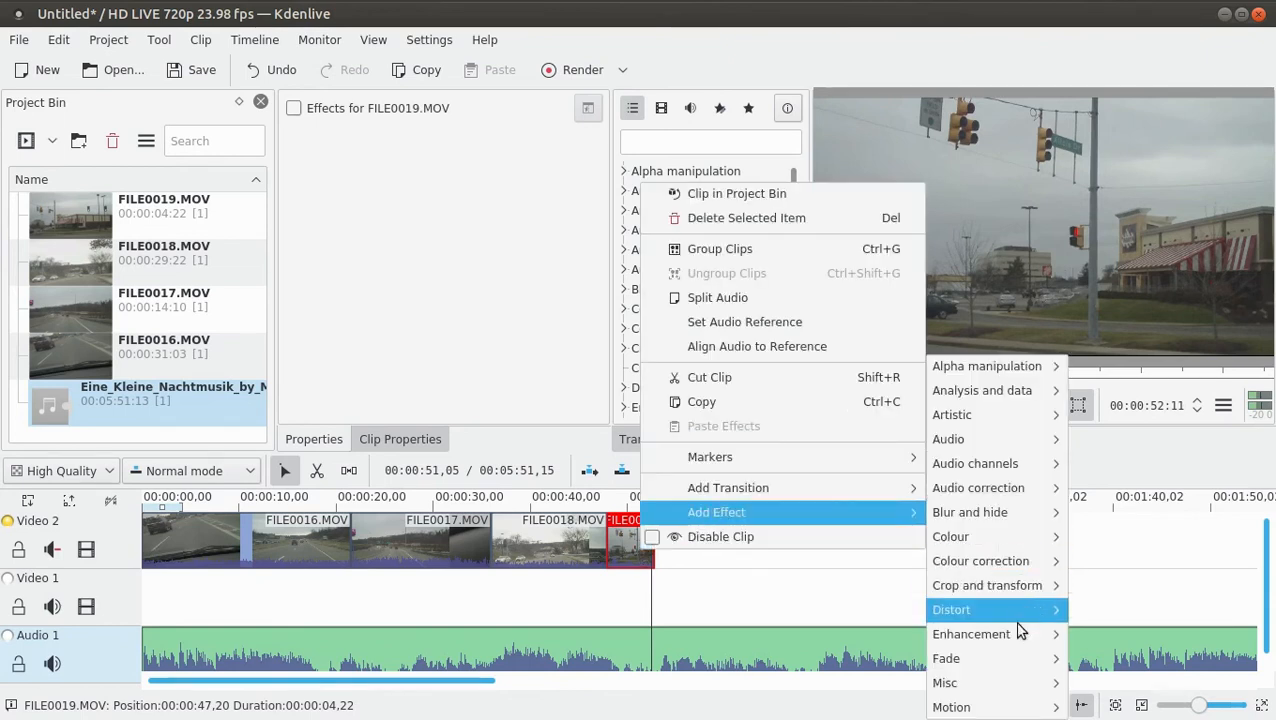
{"action": "mouse_move", "coordinate": [946, 658]}
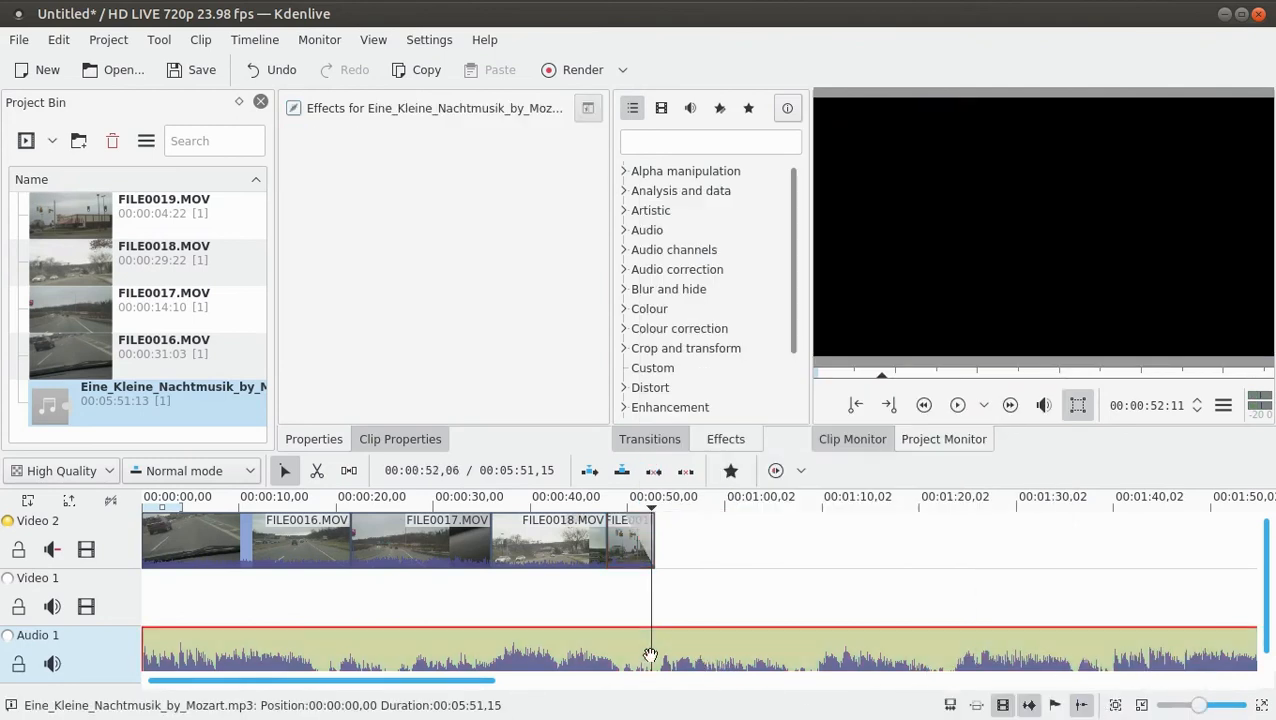
{"action": "right_click", "coordinate": [650, 655]}
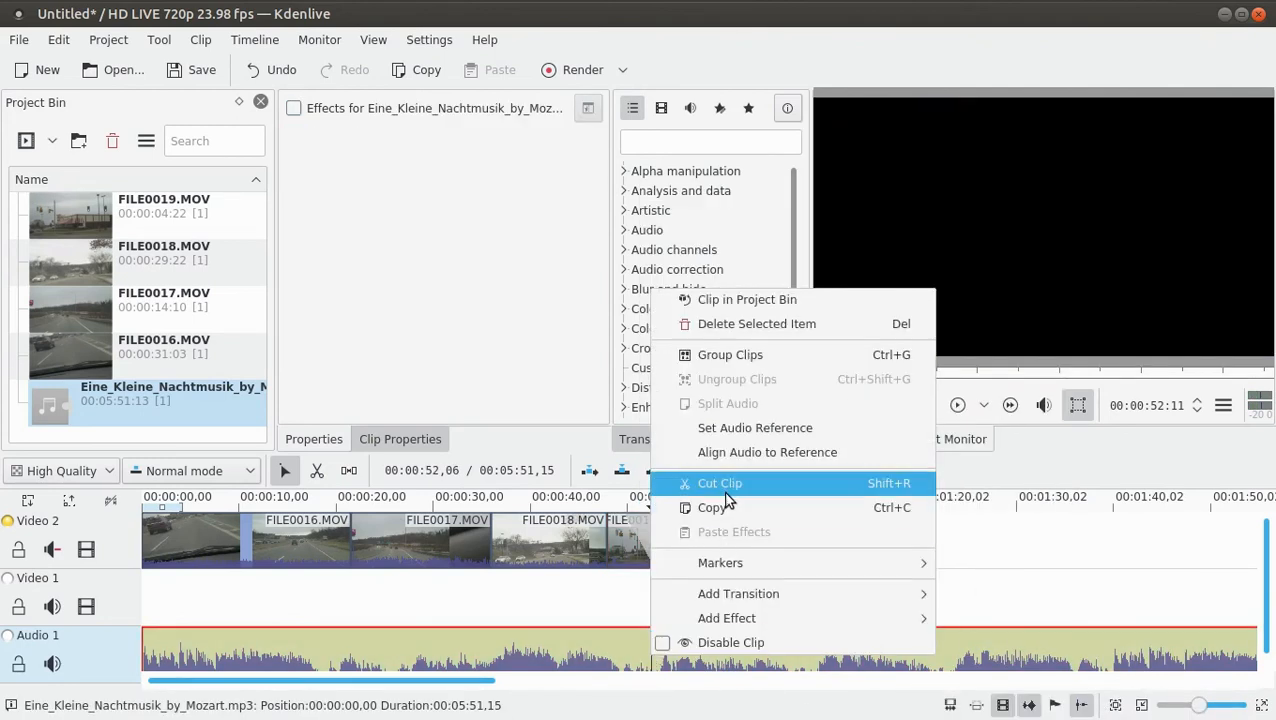
{"action": "left_click", "coordinate": [719, 483]}
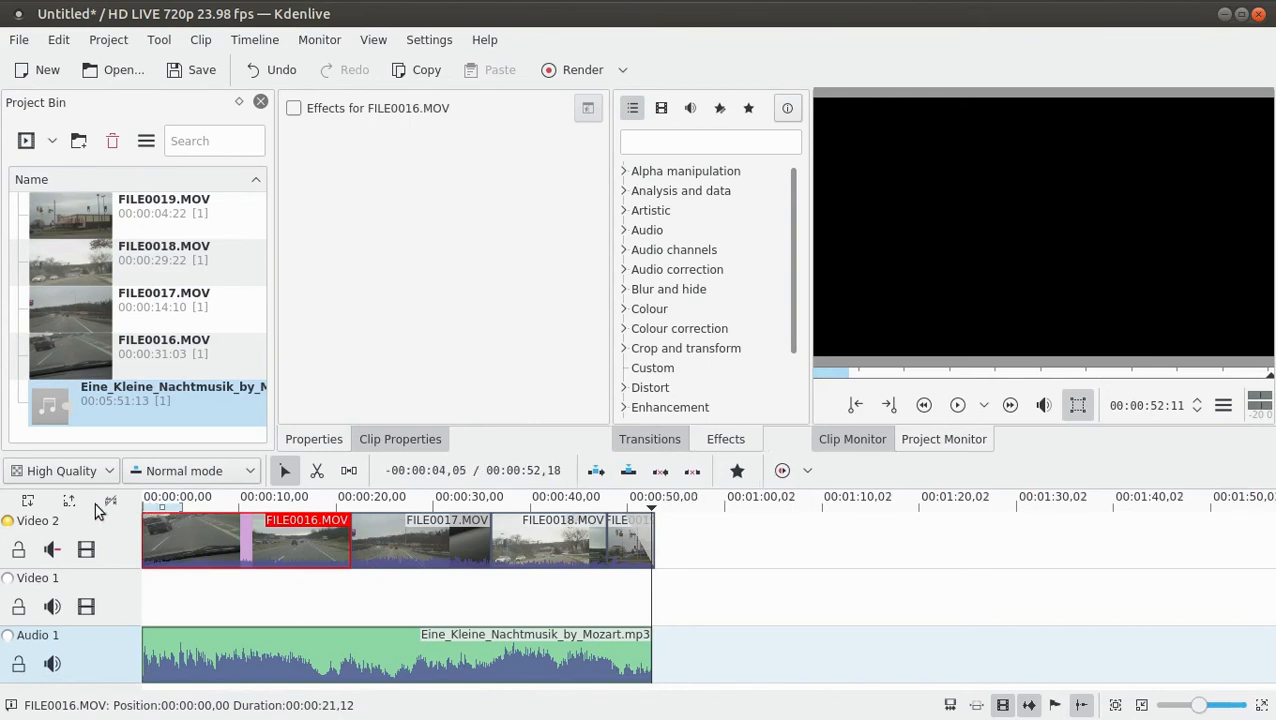
Step: Add a ~2 s Fade from Black to FILE0016 and a ~2.9 s Fade to Black to FILE0019
{"action": "left_click", "coordinate": [190, 540]}
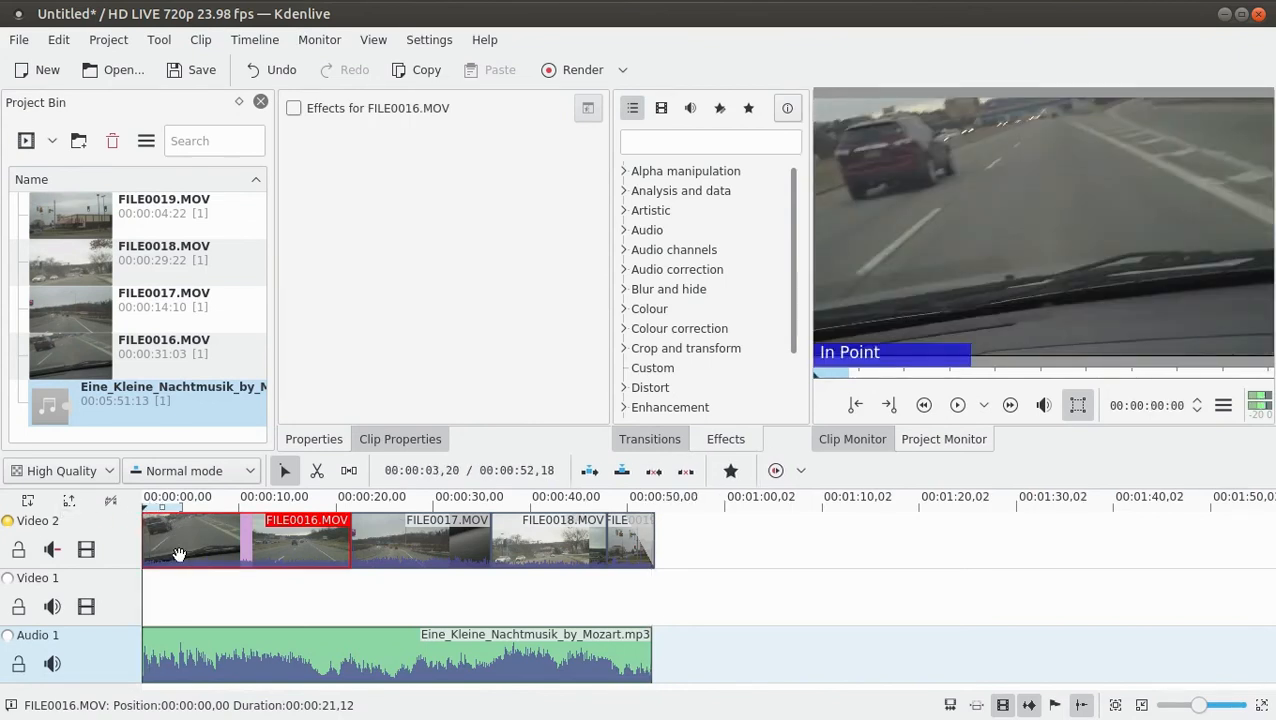
{"action": "right_click", "coordinate": [180, 540]}
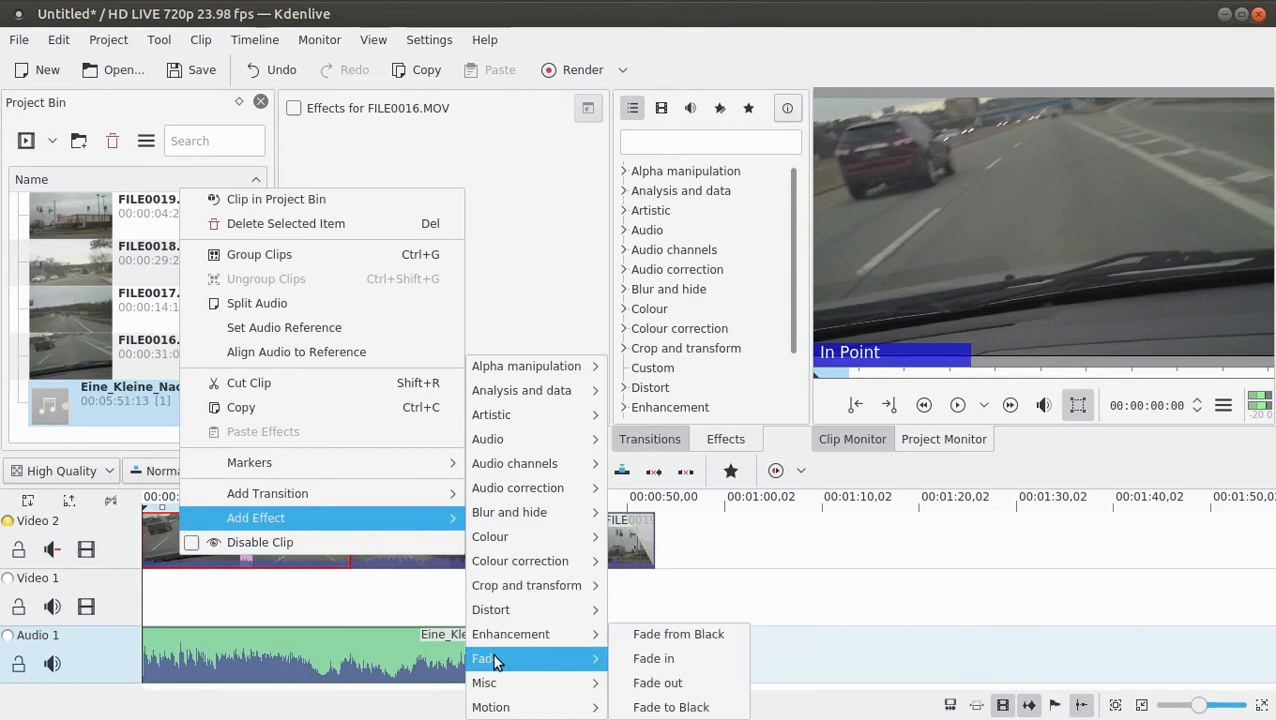
{"action": "left_click", "coordinate": [678, 633]}
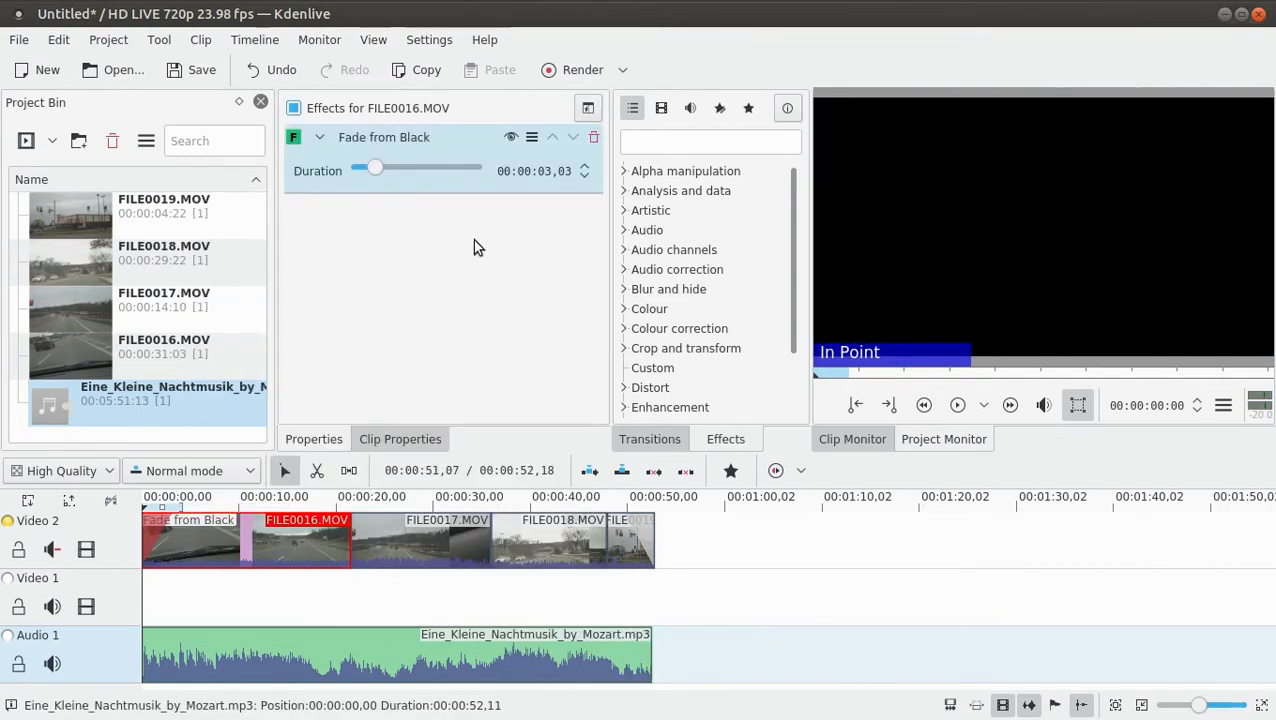
{"action": "left_click_drag", "start_coordinate": [375, 167], "coordinate": [358, 167]}
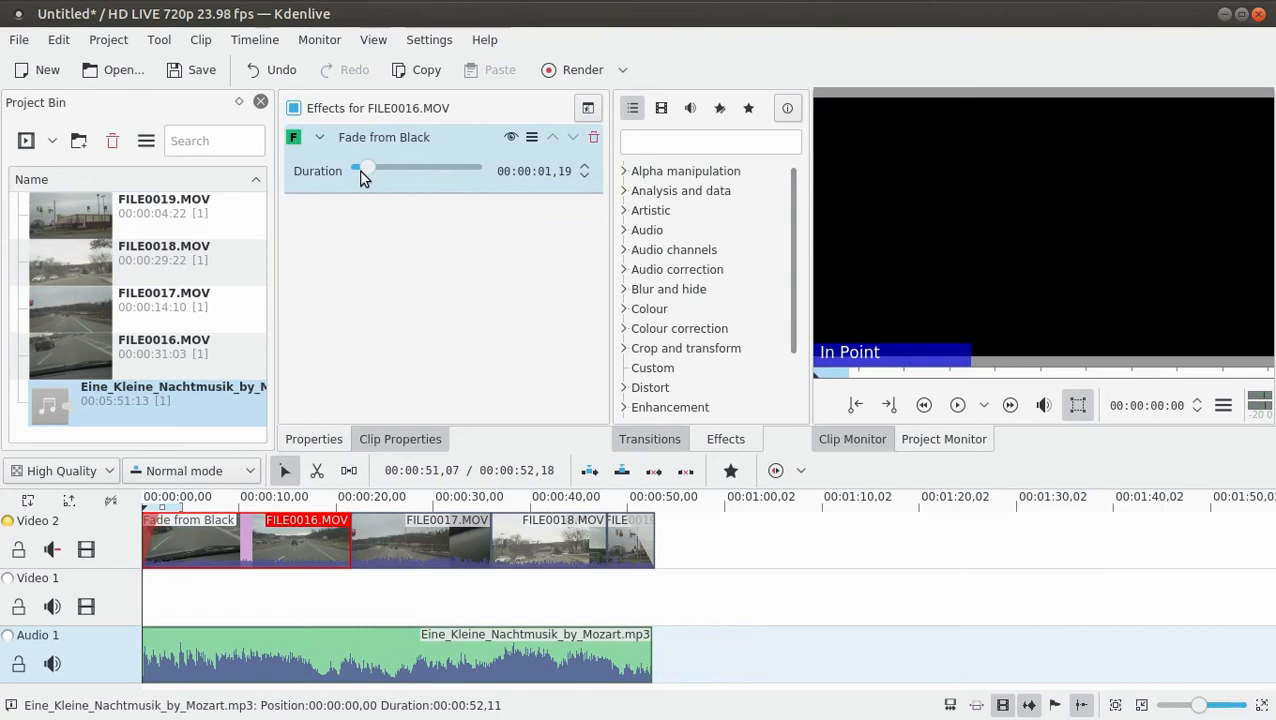
{"action": "left_click_drag", "start_coordinate": [360, 168], "coordinate": [368, 168]}
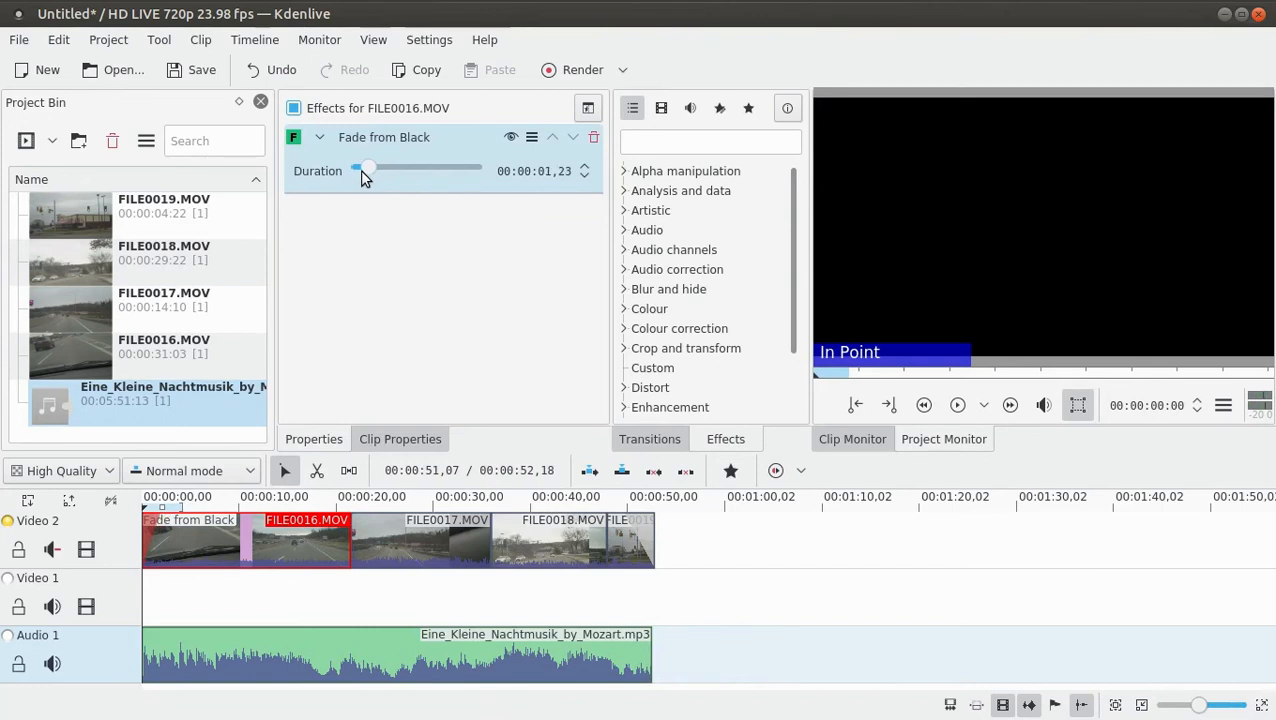
{"action": "left_click_drag", "start_coordinate": [367, 168], "coordinate": [371, 168]}
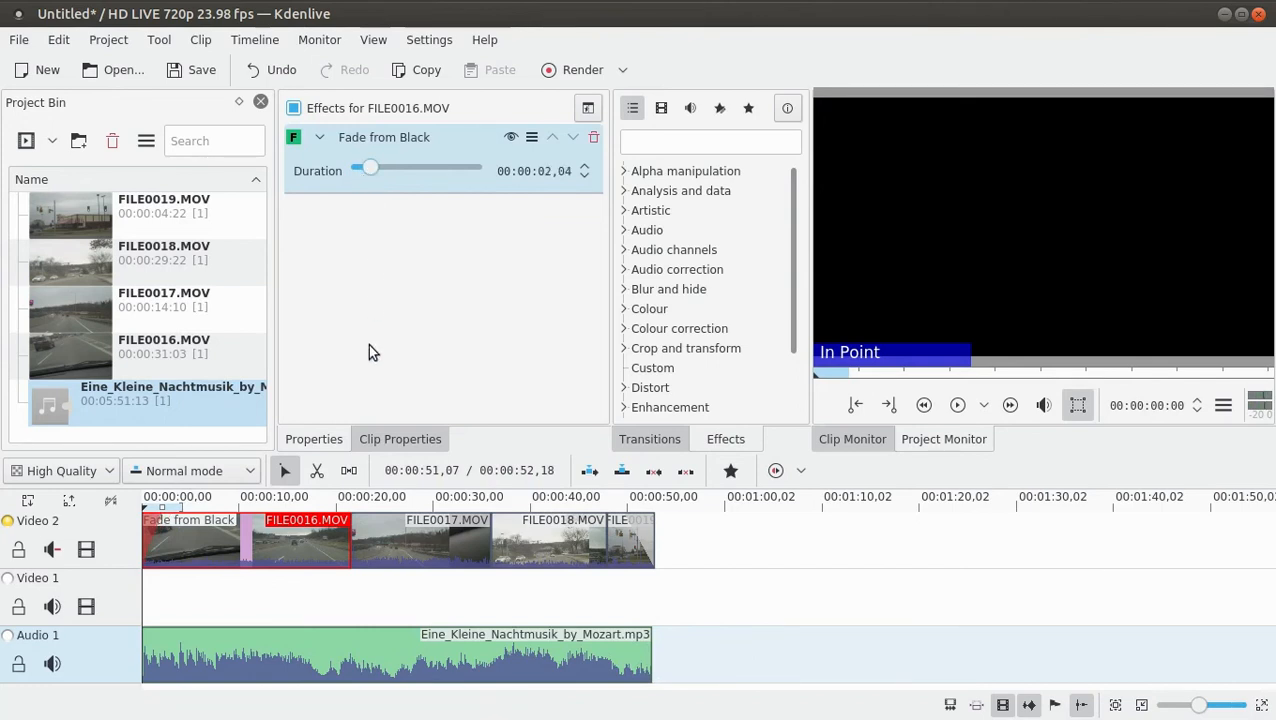
{"action": "left_click", "coordinate": [630, 540]}
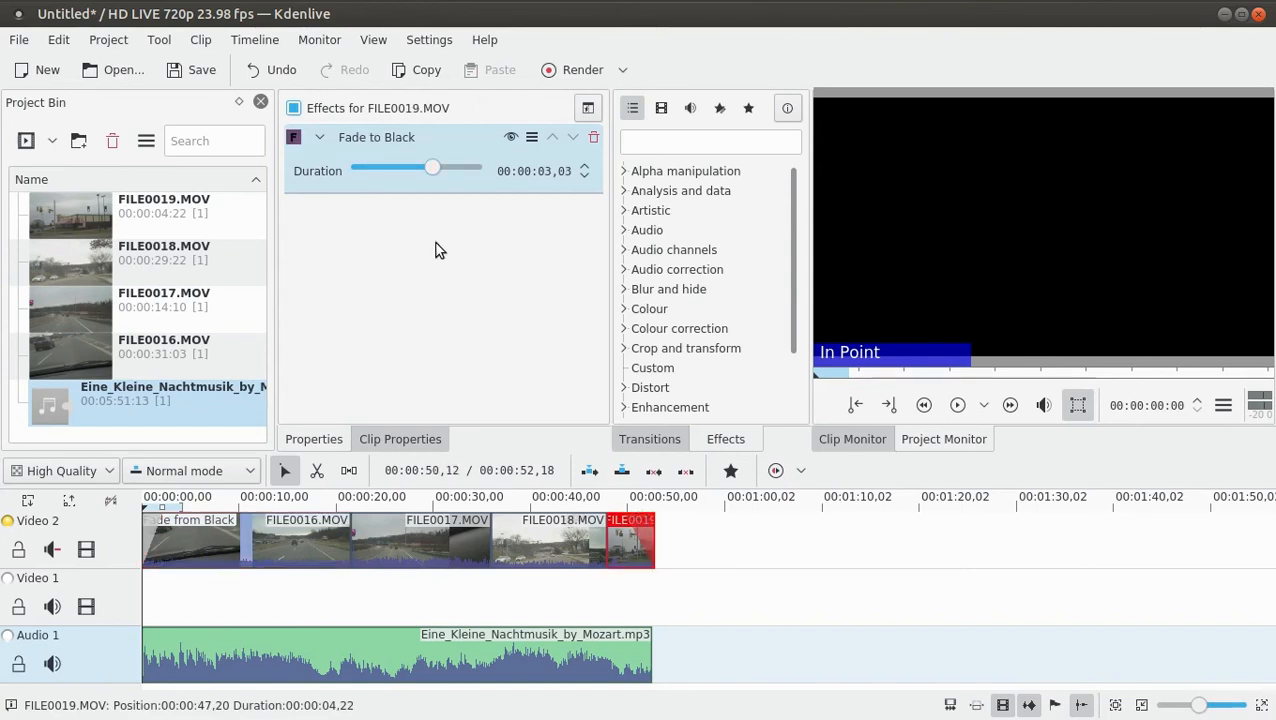
{"action": "left_click_drag", "start_coordinate": [432, 167], "coordinate": [428, 170]}
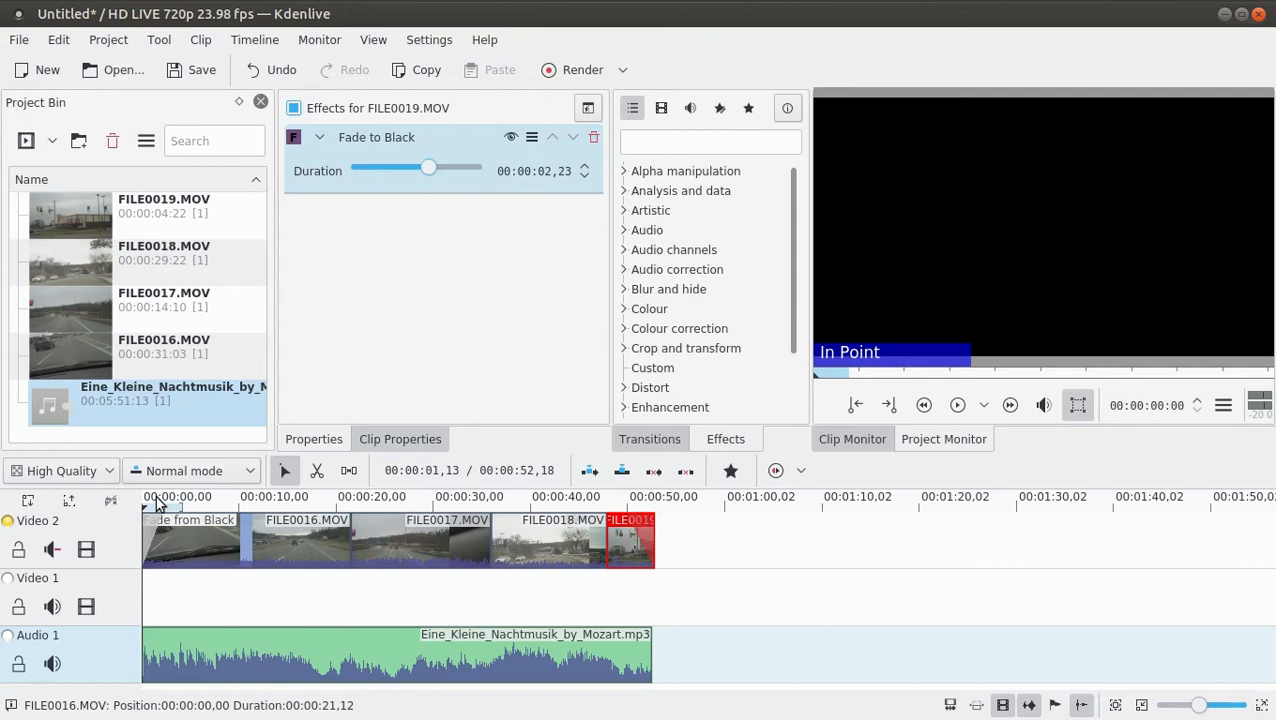
{"action": "left_click", "coordinate": [924, 405]}
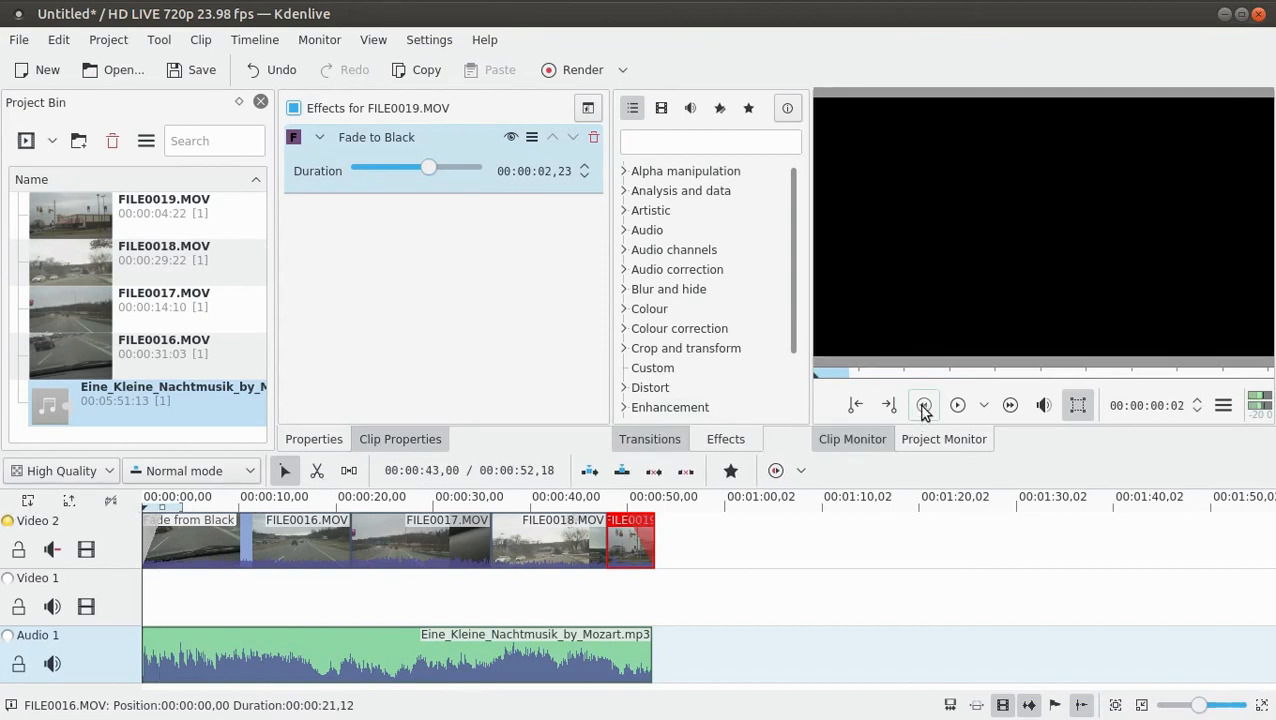
{"action": "left_click", "coordinate": [923, 405]}
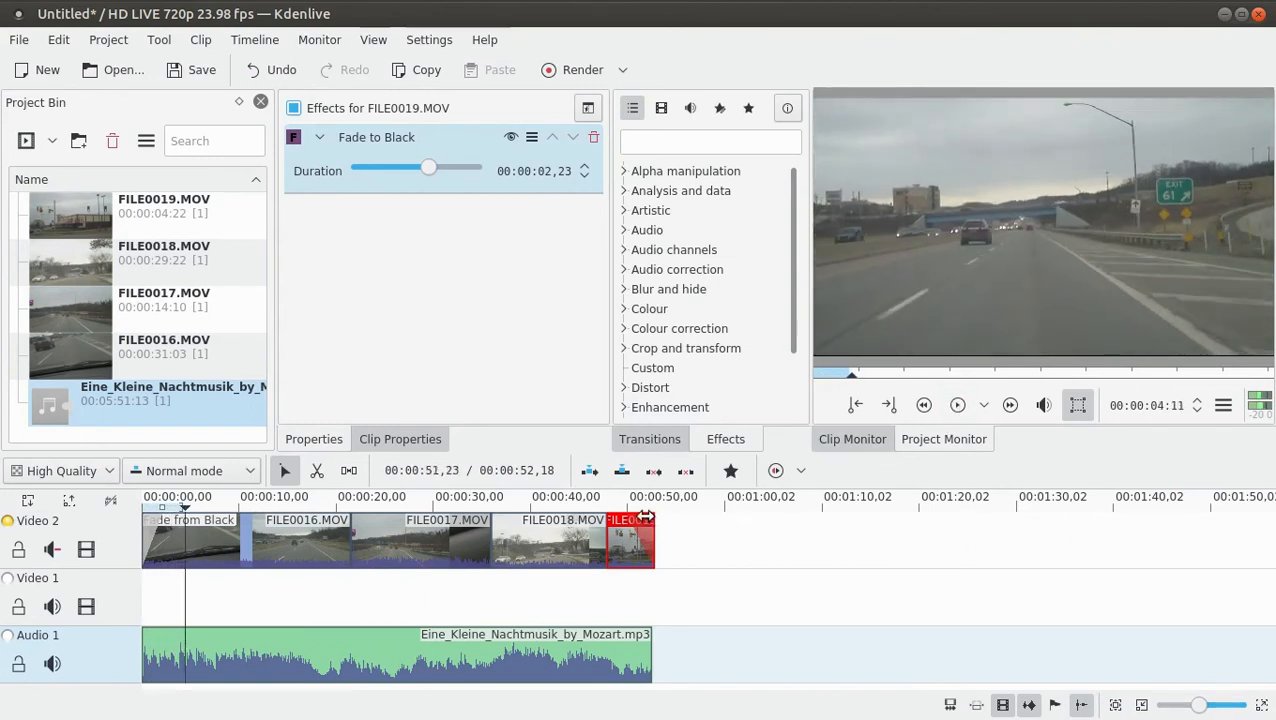
{"action": "left_click", "coordinate": [957, 405]}
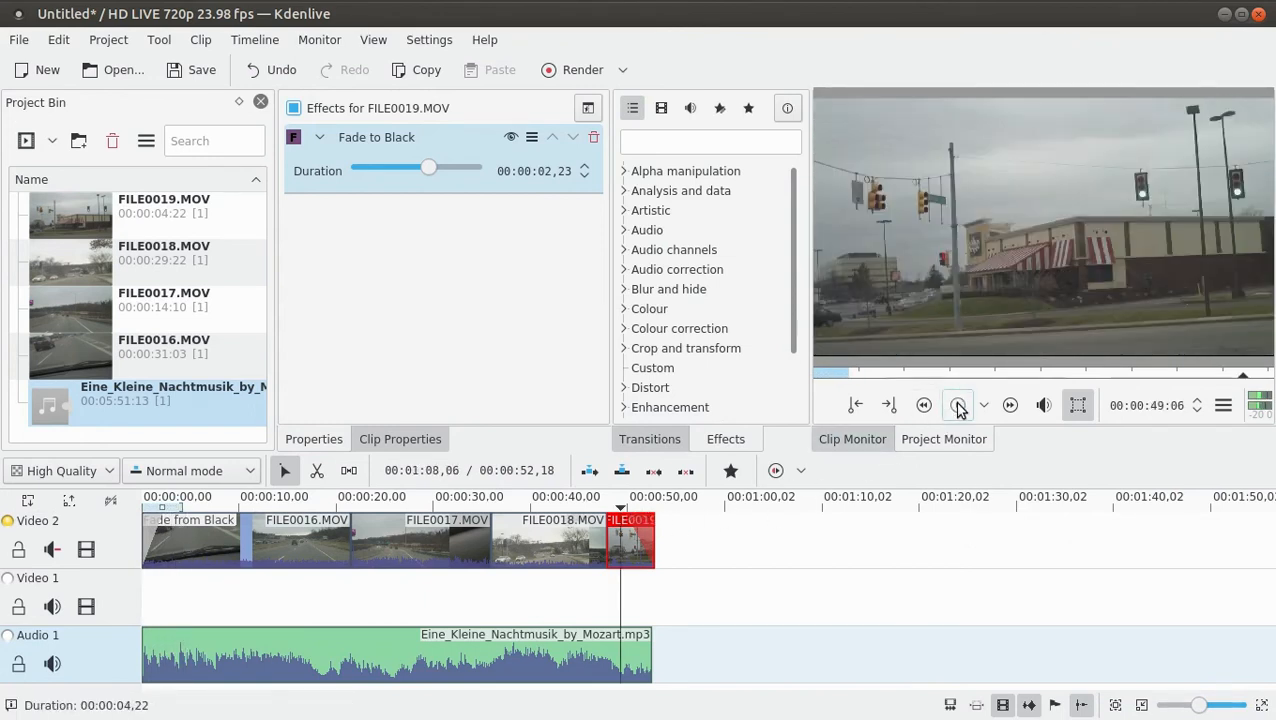
{"action": "left_click", "coordinate": [958, 405]}
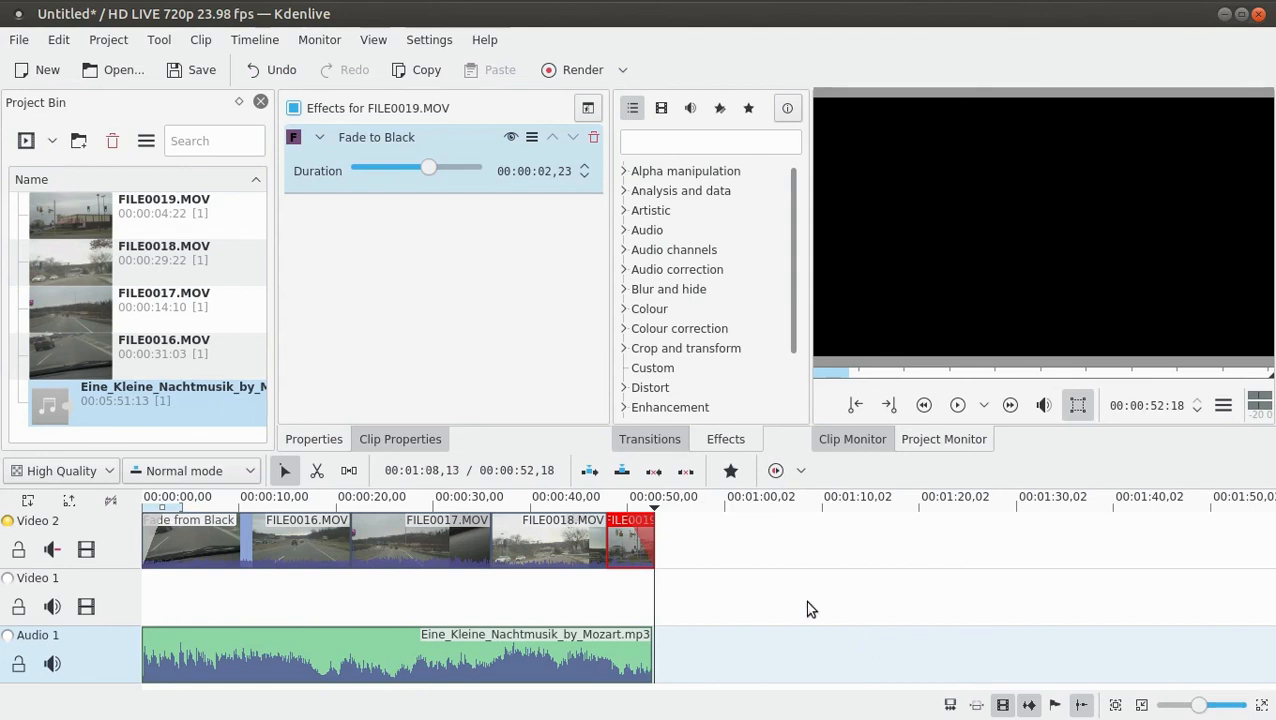
Step: Open Render and select the Generic 'MP4 - the dominating format (H264/AAC)' profile
{"action": "left_click", "coordinate": [572, 70]}
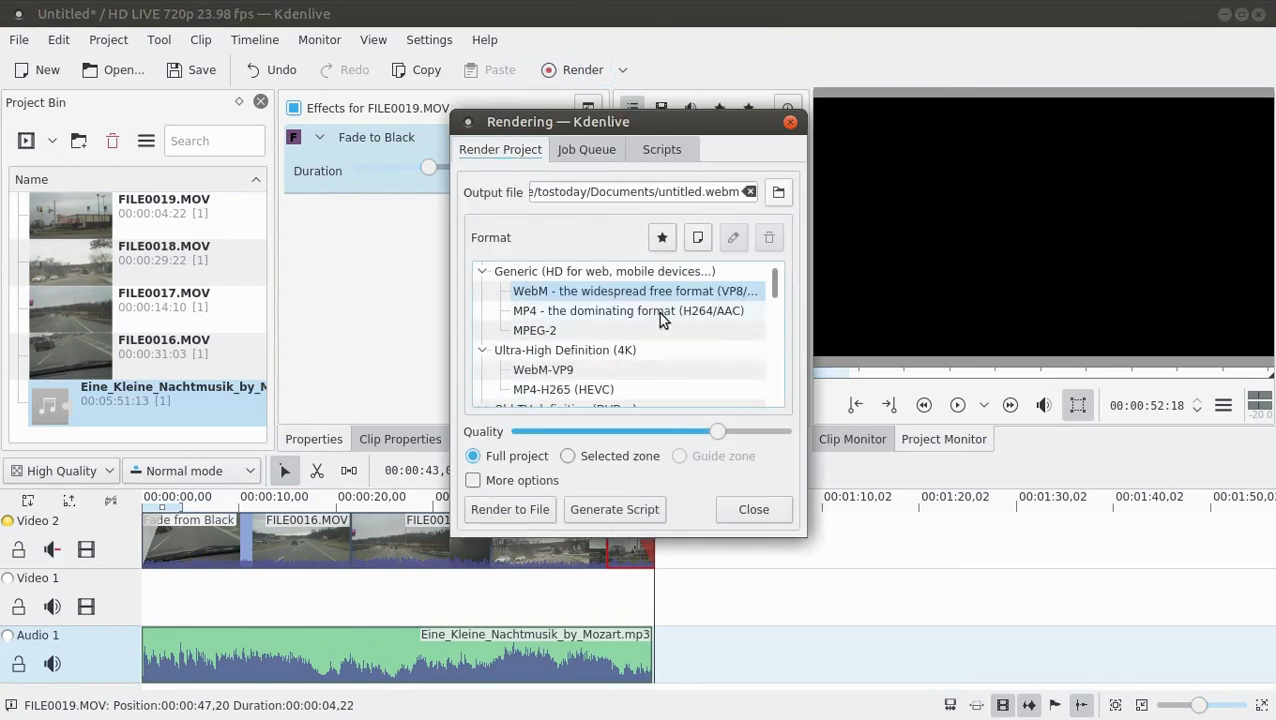
{"action": "left_click", "coordinate": [628, 310]}
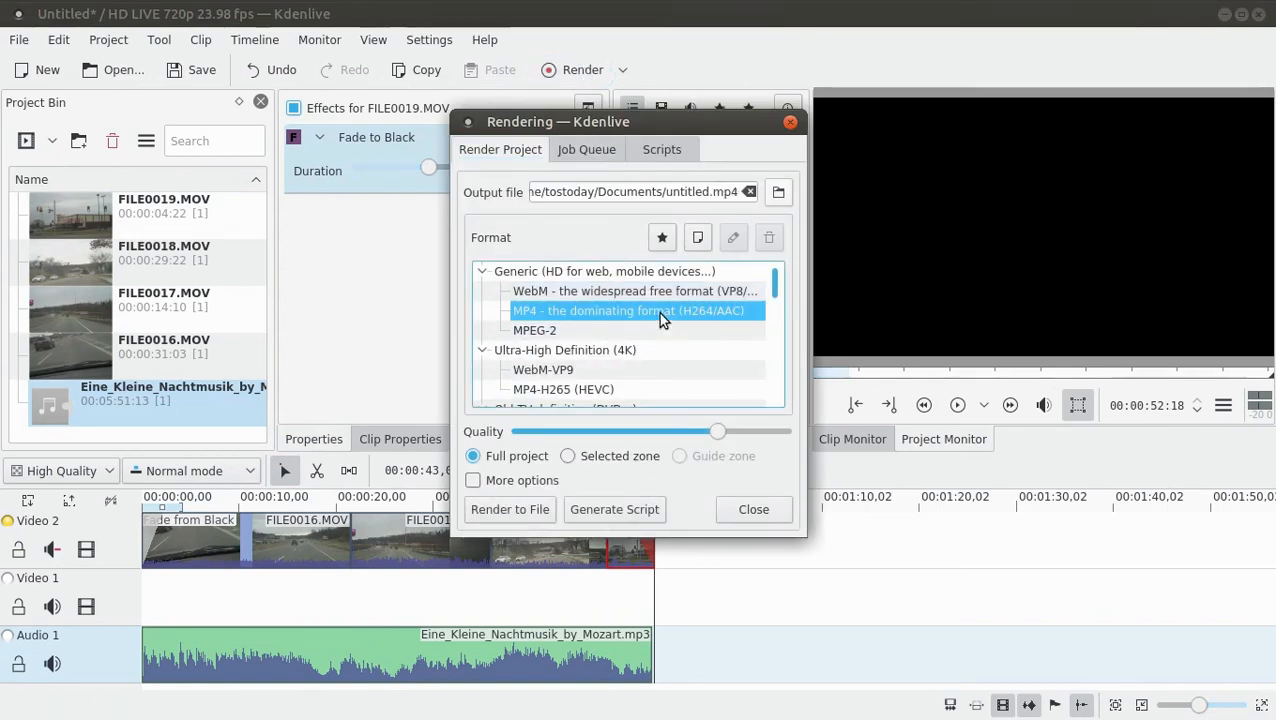